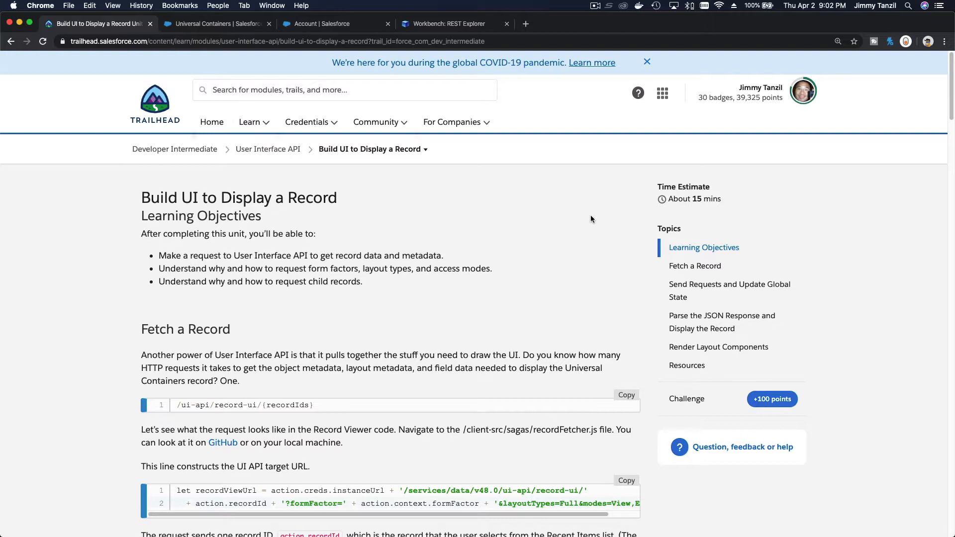
mouse_move(496, 247)
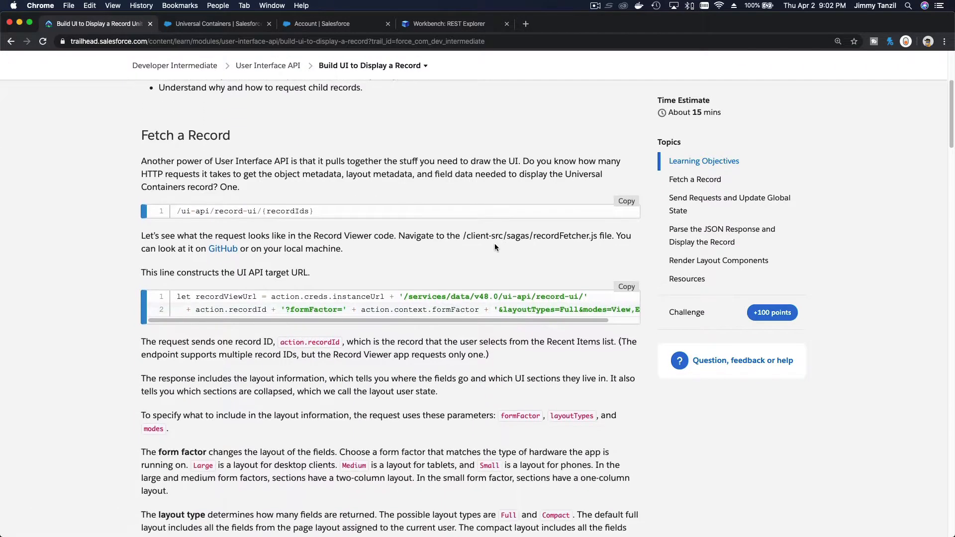
mouse_move(303, 219)
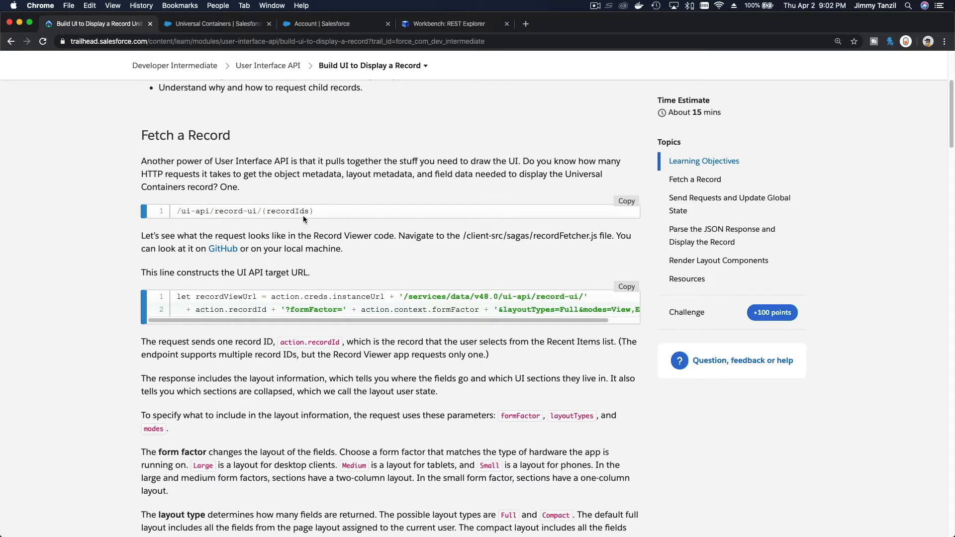
mouse_move(321, 217)
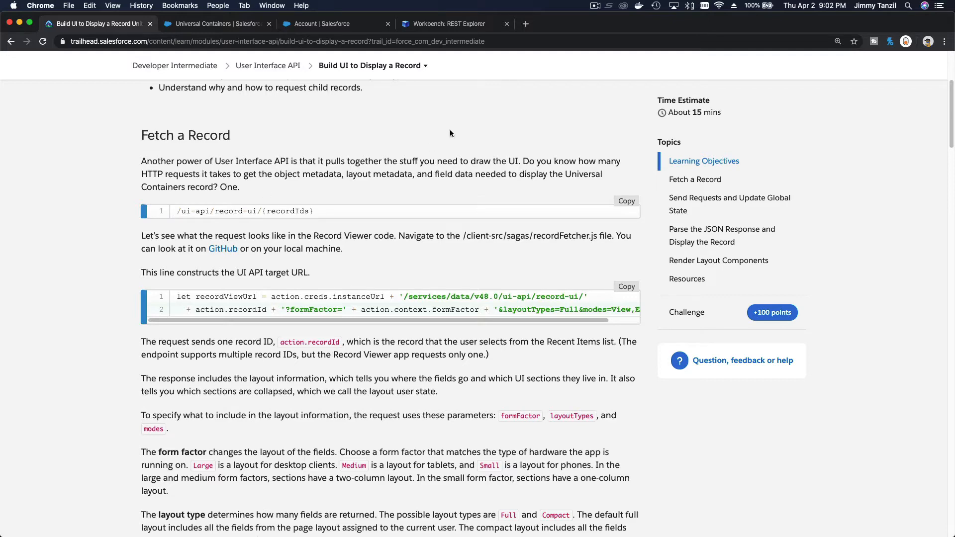
Step: Re-execute the GET /ui-api/record-ui request in the REST Explorer for a fresh response
click(445, 23)
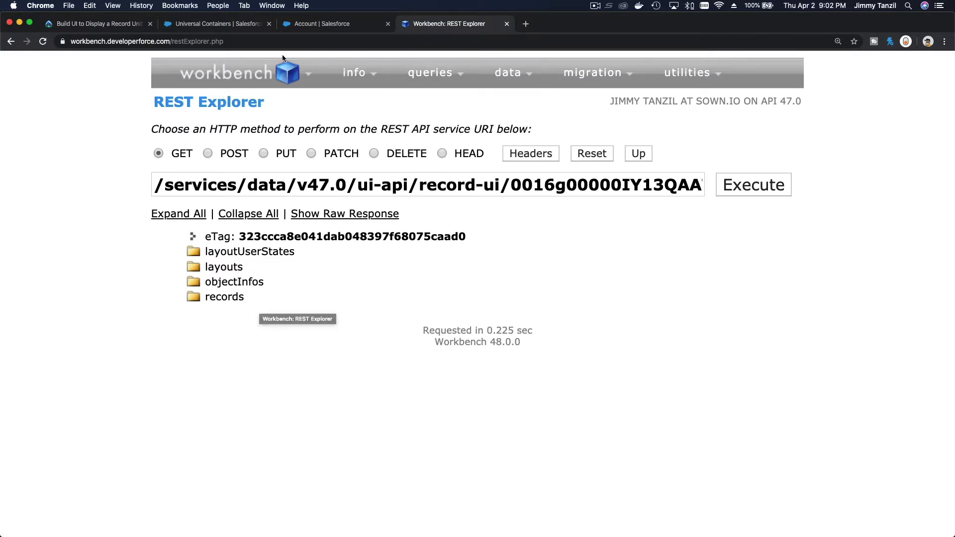
mouse_move(77, 208)
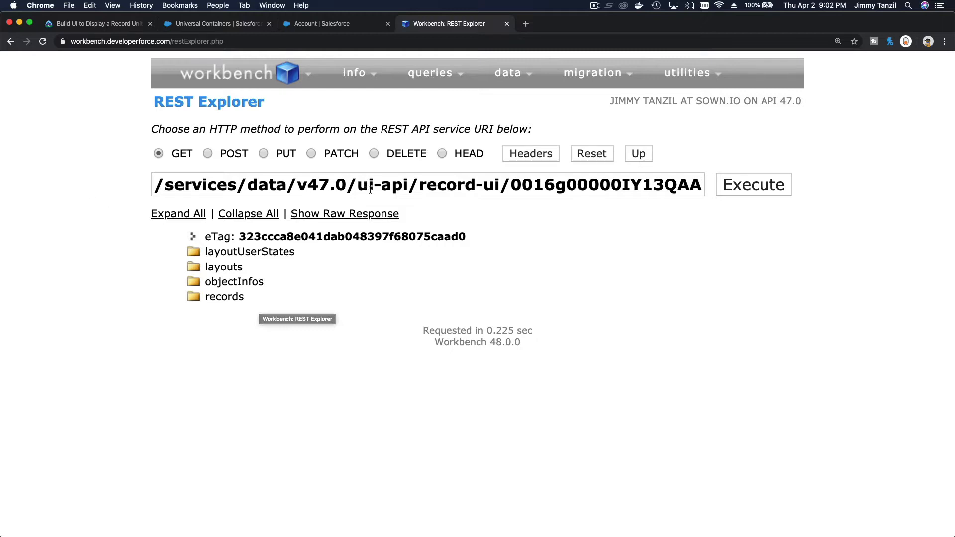
mouse_move(447, 194)
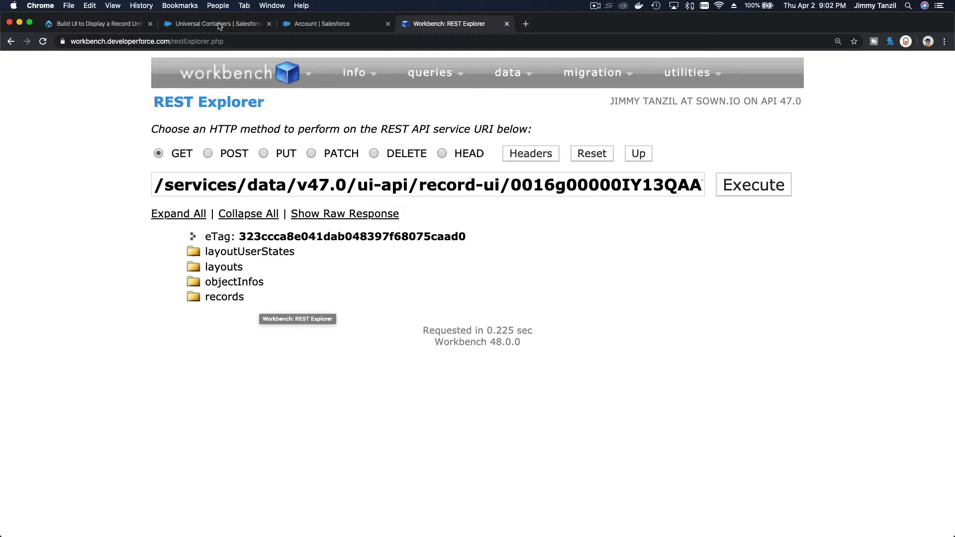
click(216, 24)
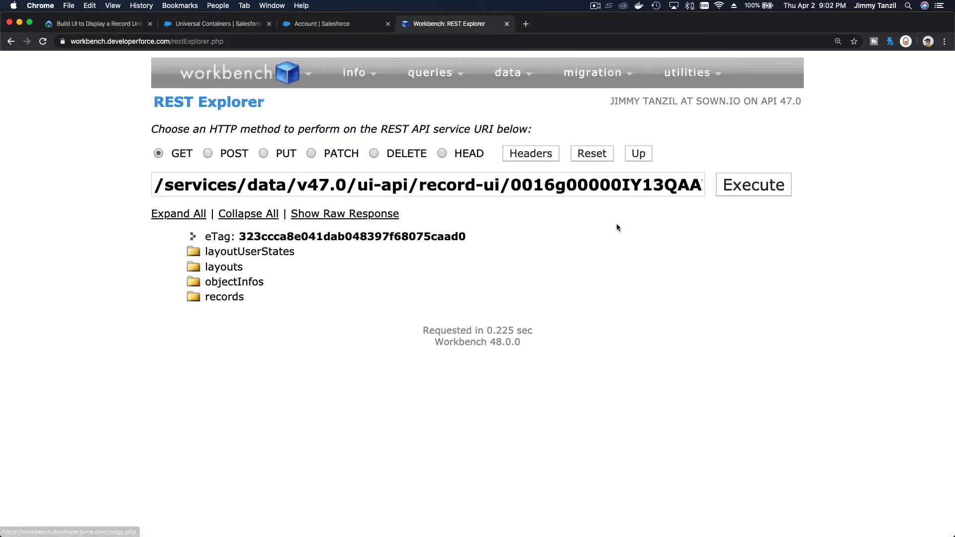
click(753, 185)
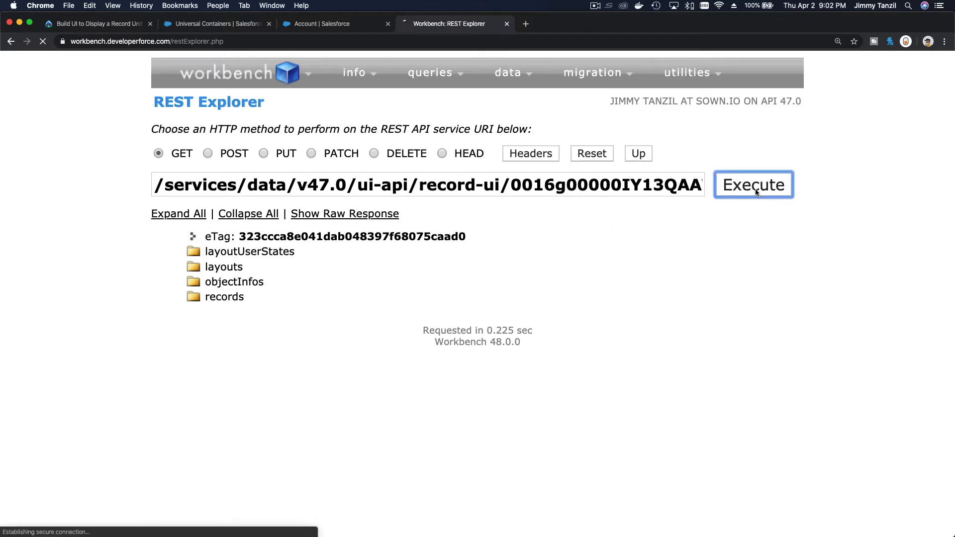
click(753, 185)
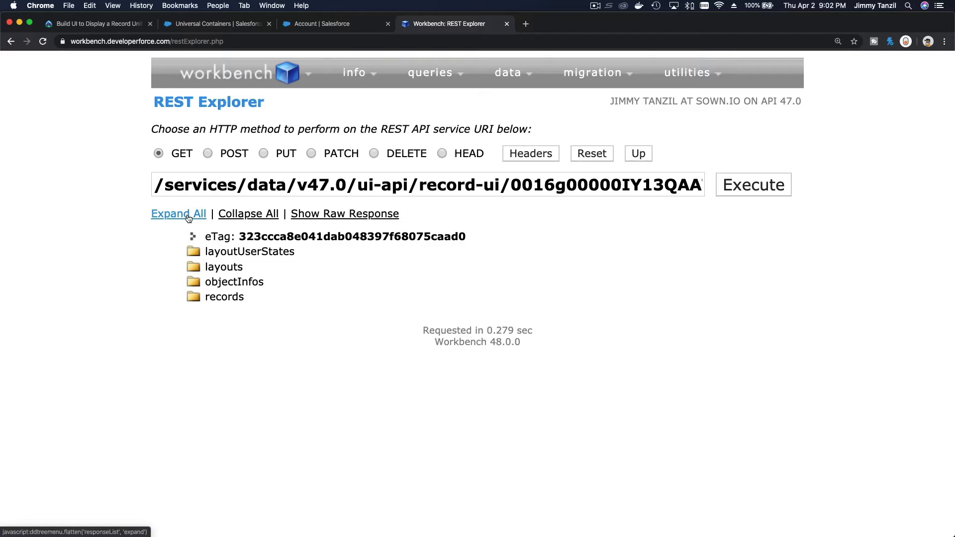
Step: Expand all nodes of the record-ui response tree to reveal layouts, sections and fields
click(178, 214)
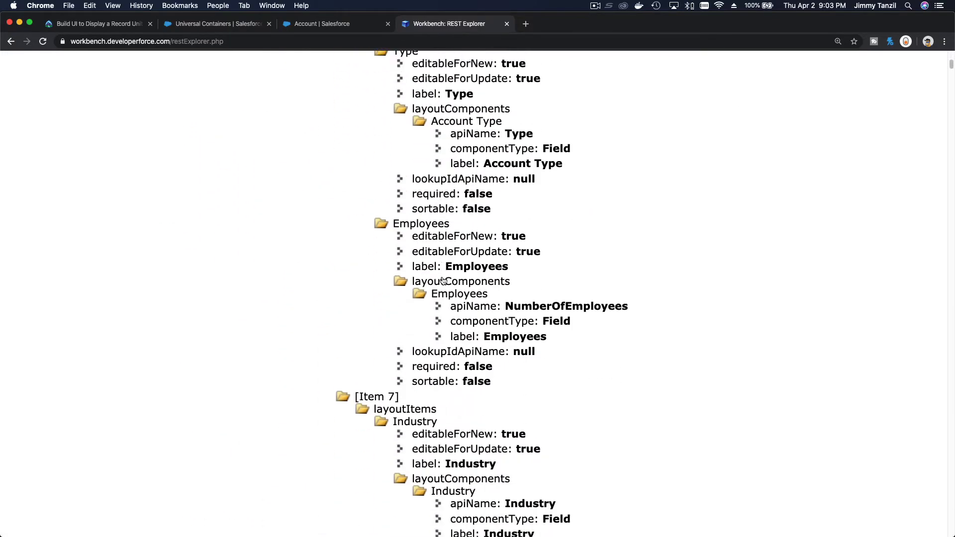
scroll(down, 3)
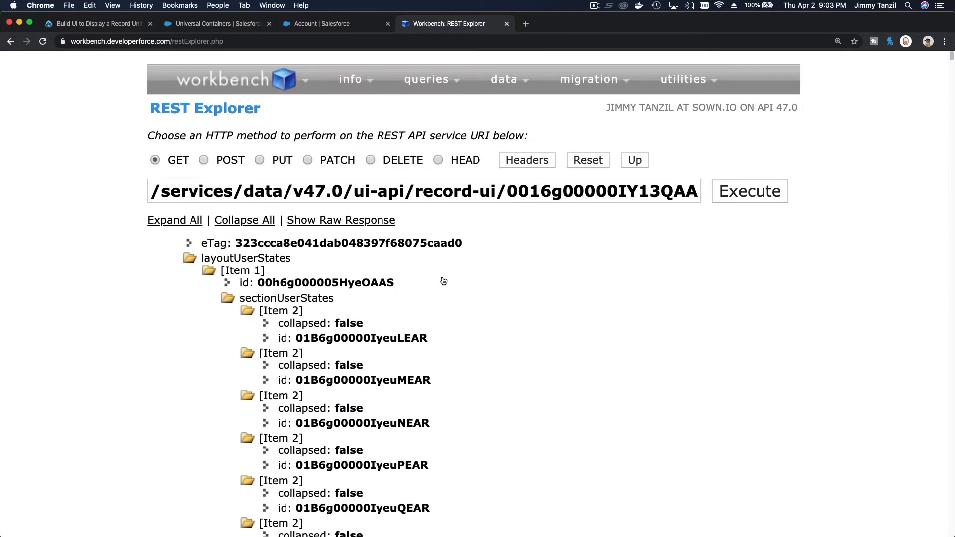
Step: Show the raw HTTP response and select the opening lines of its JSON body
click(340, 220)
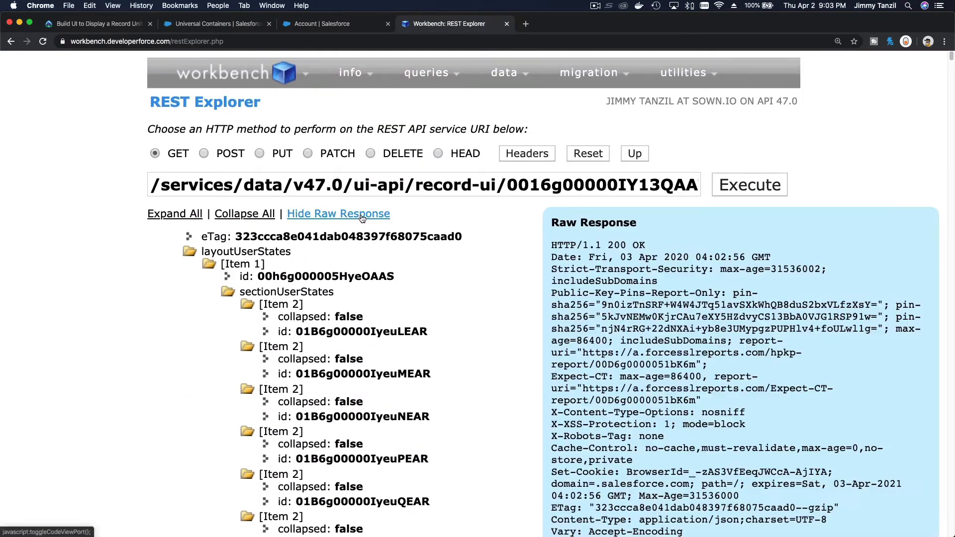
scroll(down, 3)
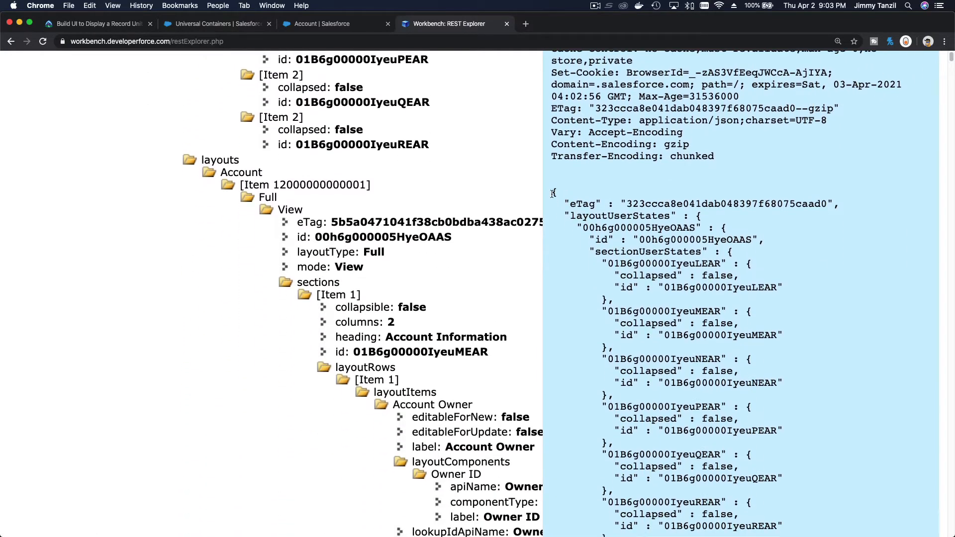
drag(551, 192, 649, 255)
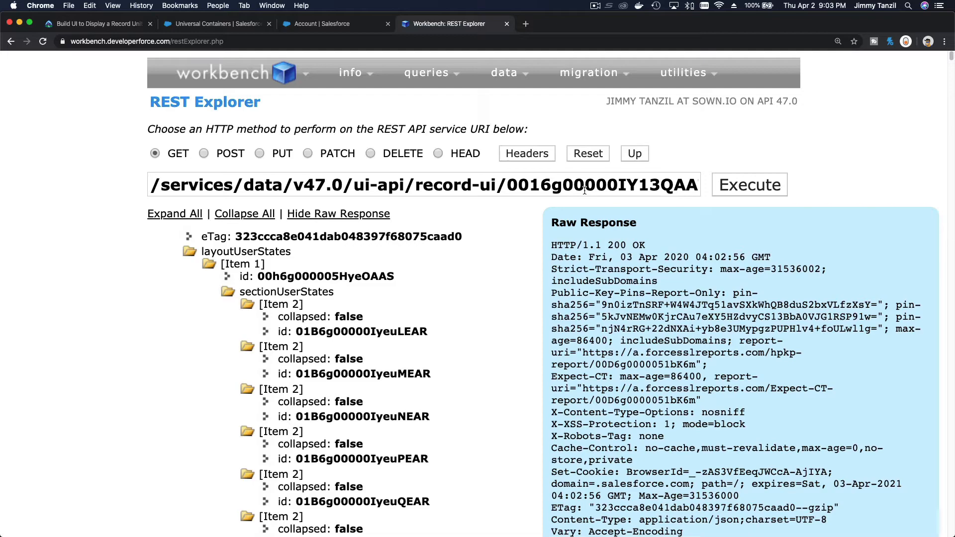
Step: Scroll through the raw JSON past object fields and child relationships, then back to the top
scroll(down, 3)
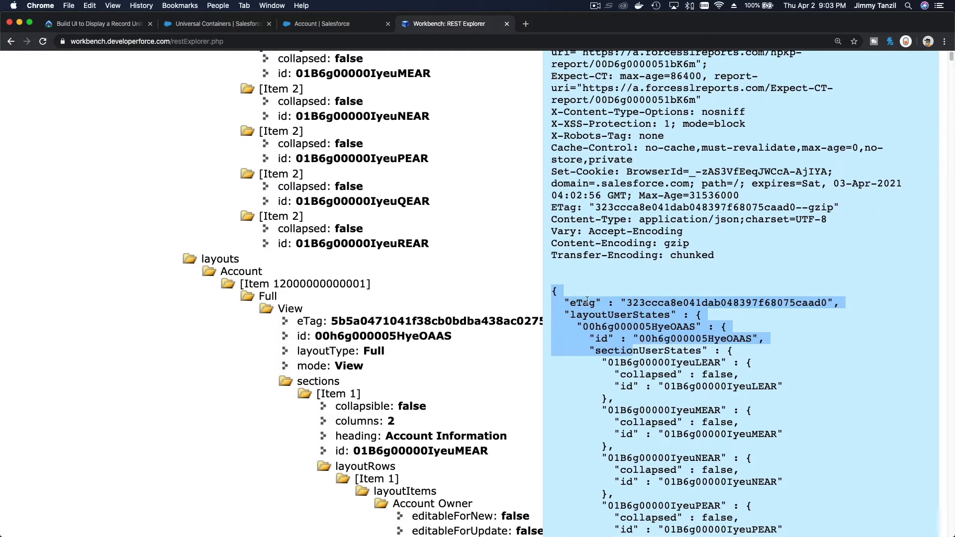
scroll(down, 3)
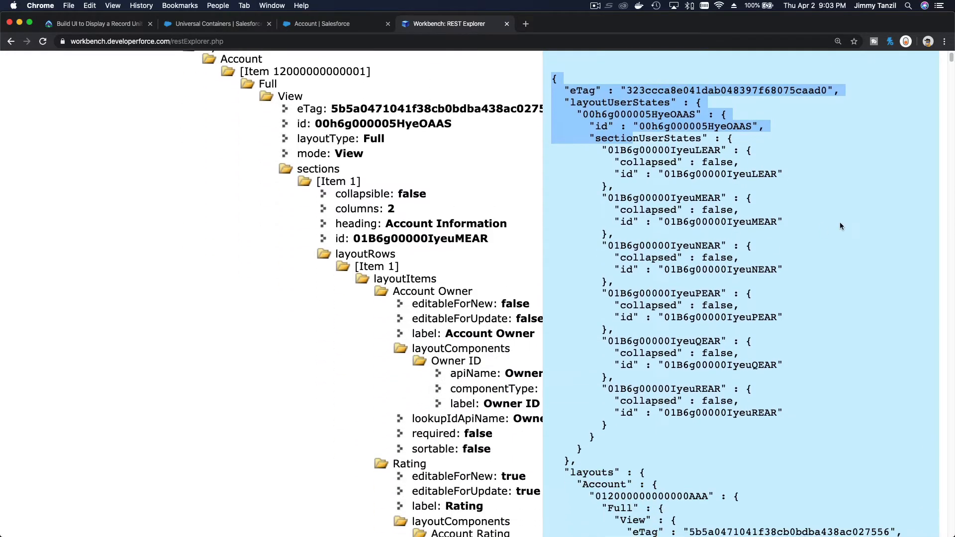
scroll(down, 3)
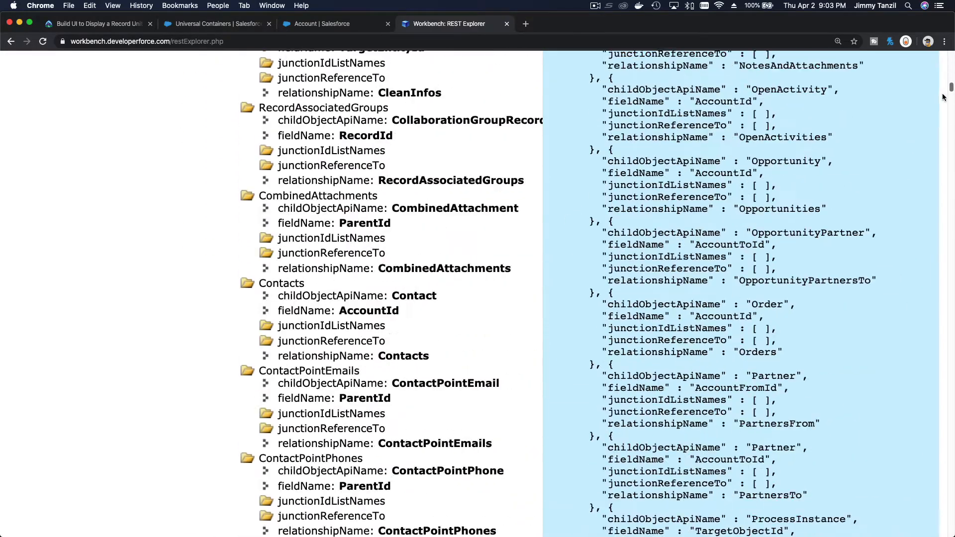
scroll(down, 3)
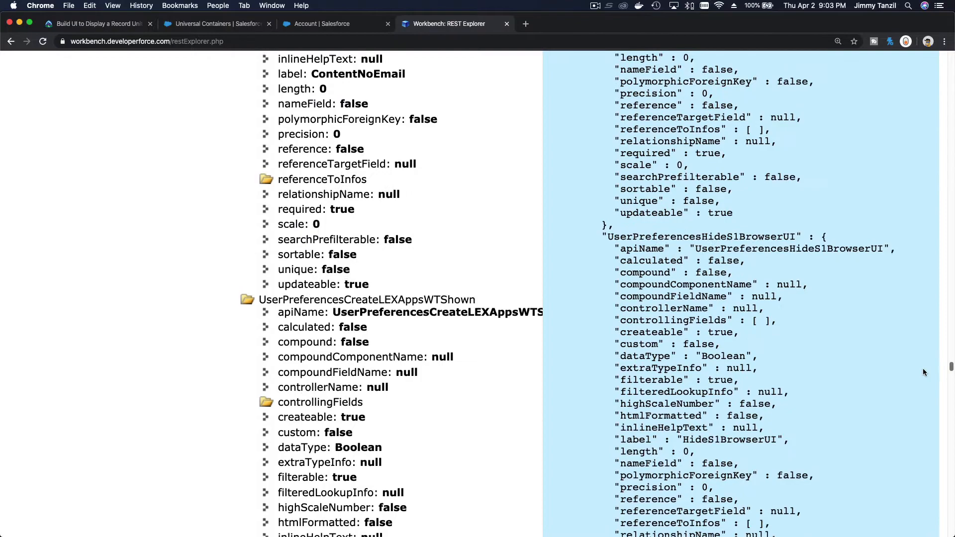
scroll(down, 3)
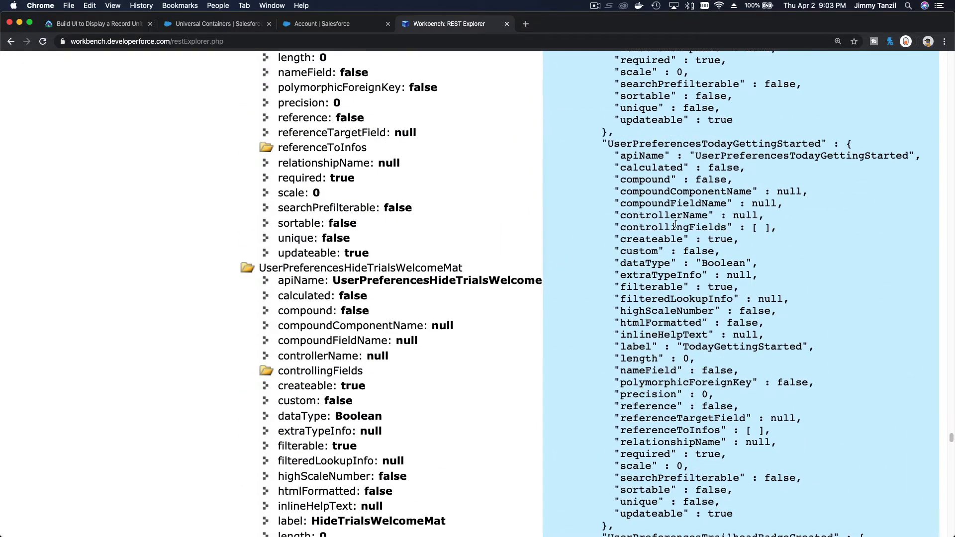
scroll(down, 3)
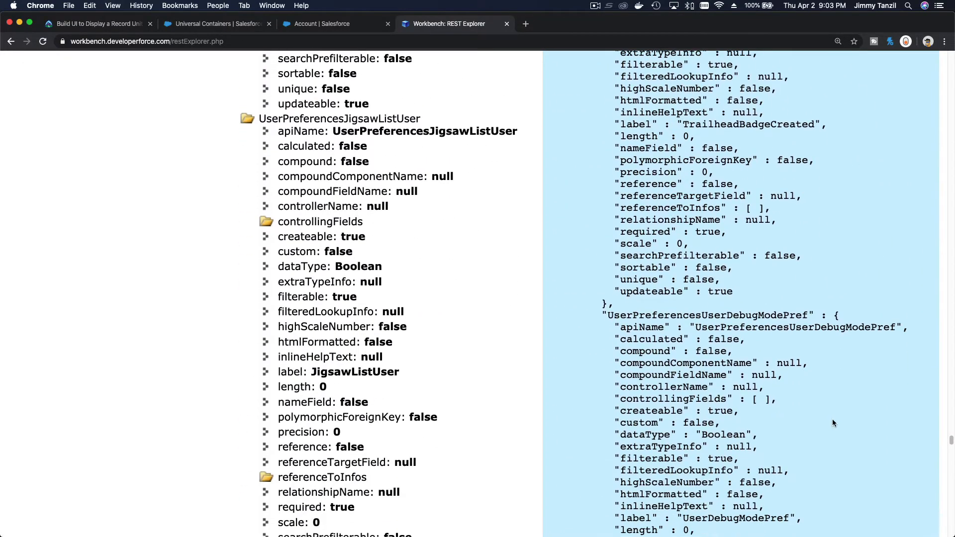
scroll(down, 3)
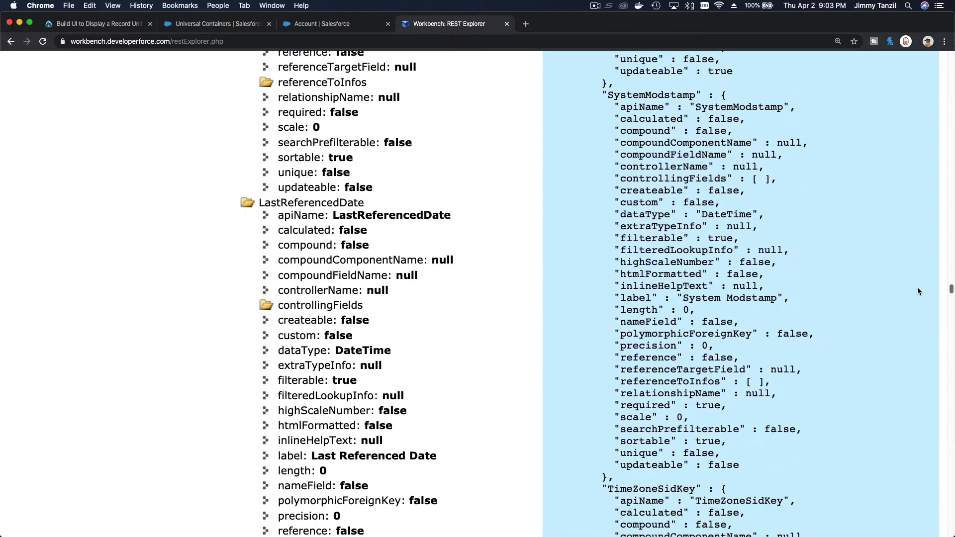
scroll(up, 3)
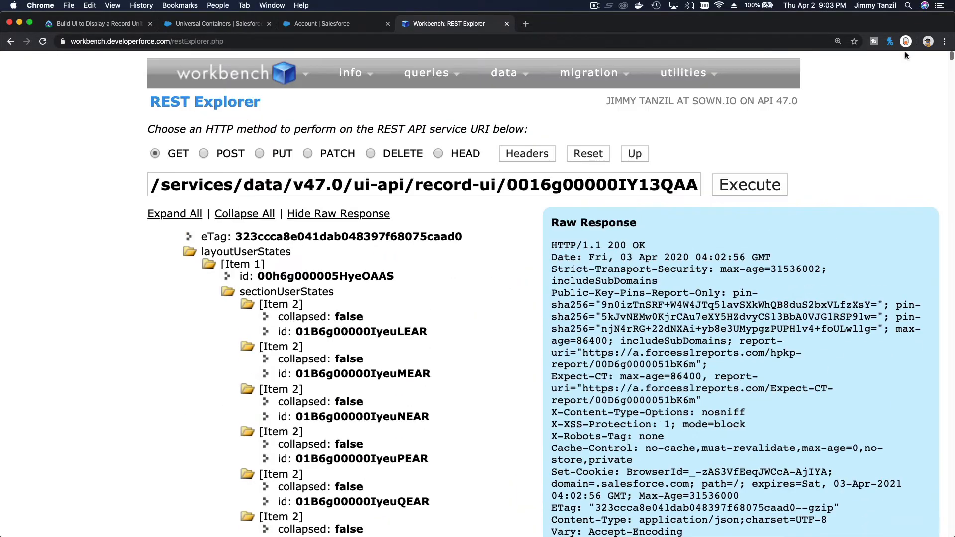
Step: Return to the Trailhead lesson at its Fetch a Record section
click(97, 22)
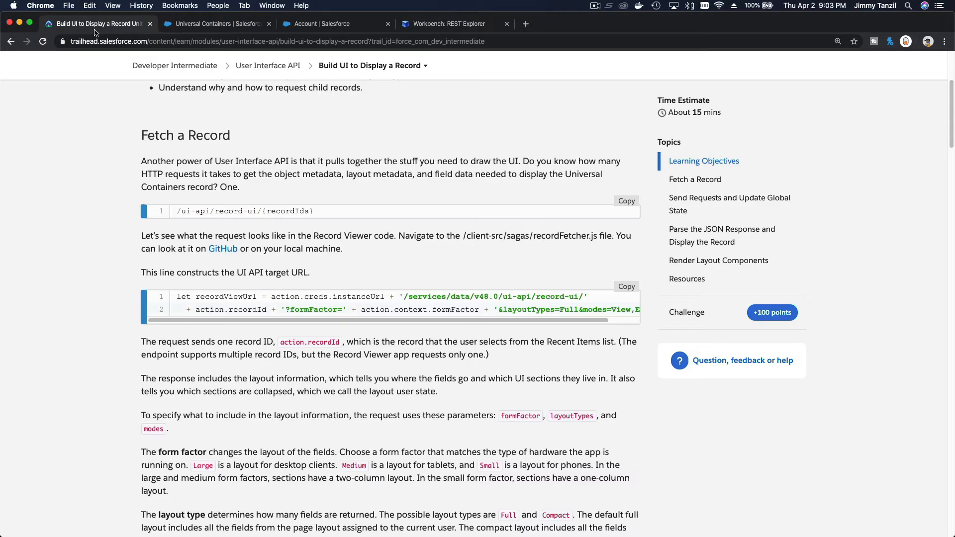
mouse_move(390, 265)
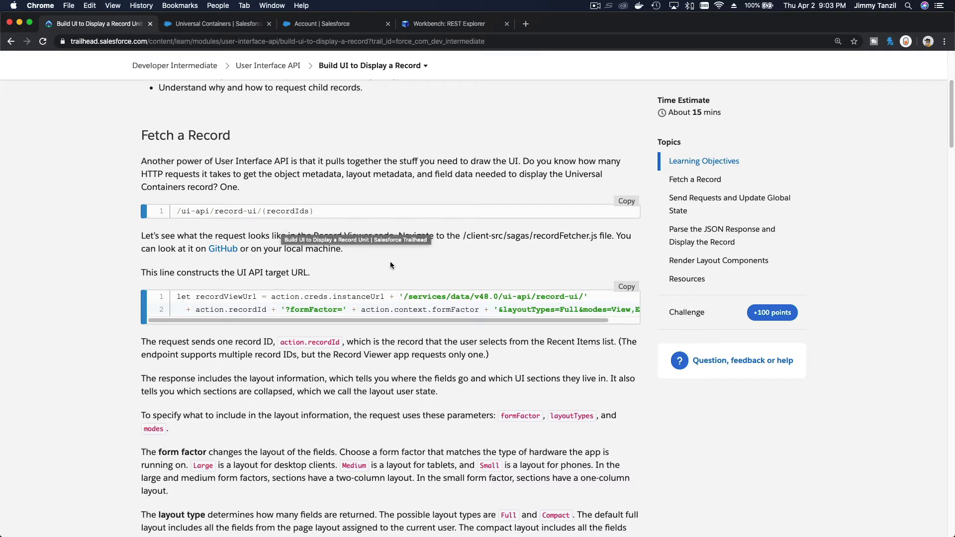
mouse_move(377, 260)
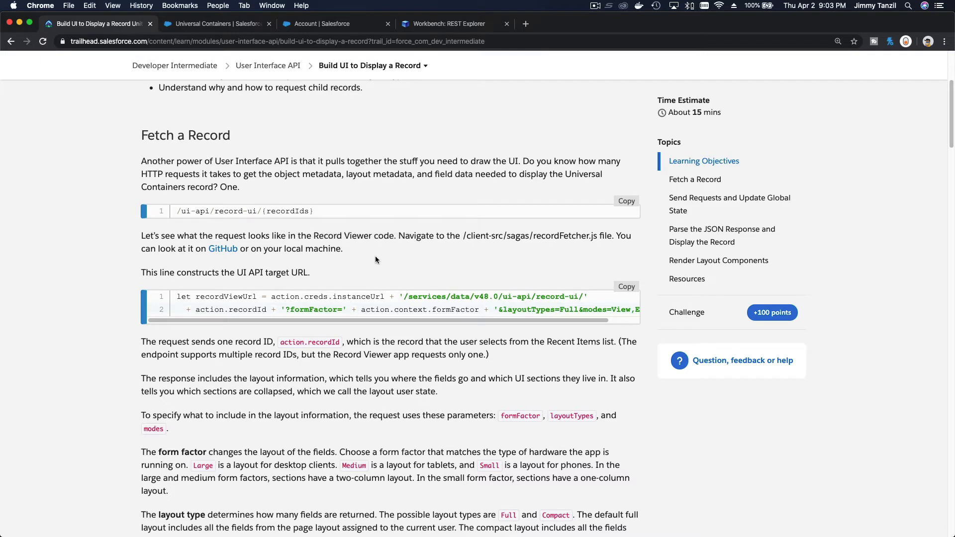
double_click(384, 236)
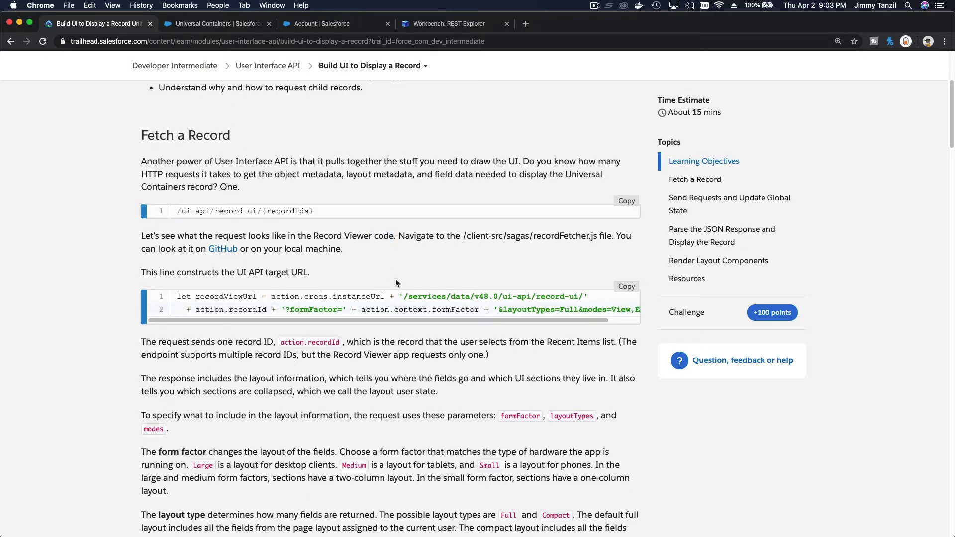
mouse_move(417, 129)
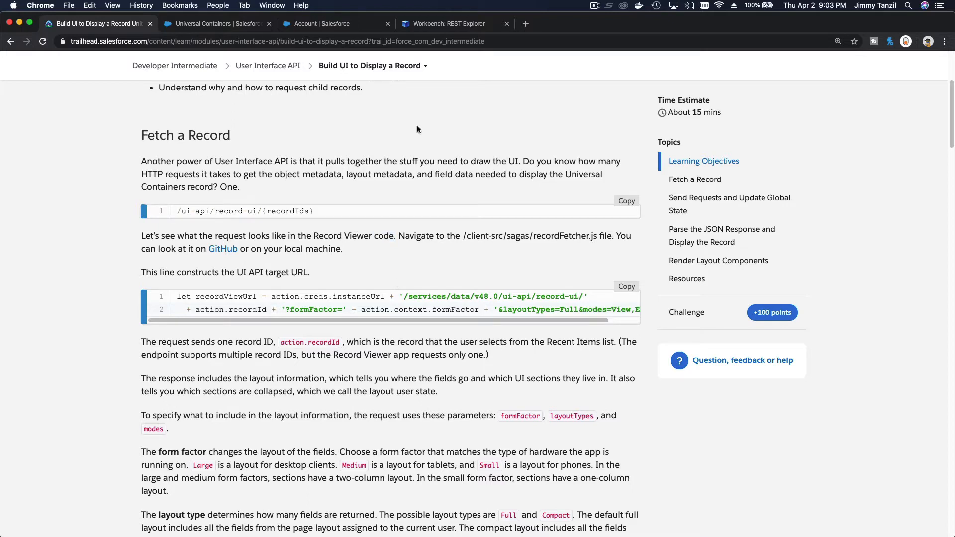
Step: Review the expanded record-ui tree and raw JSON down to the Address Information section
click(454, 24)
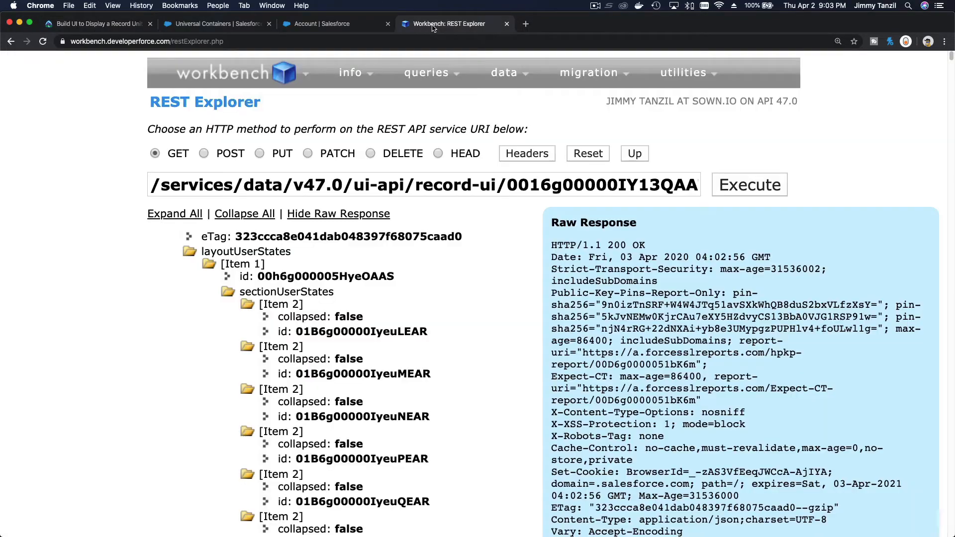
scroll(down, 3)
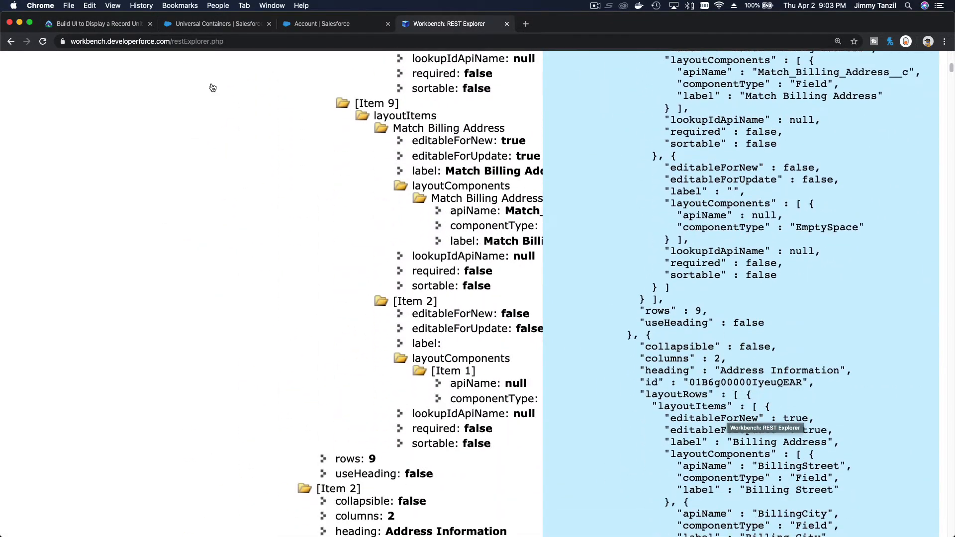
mouse_move(692, 292)
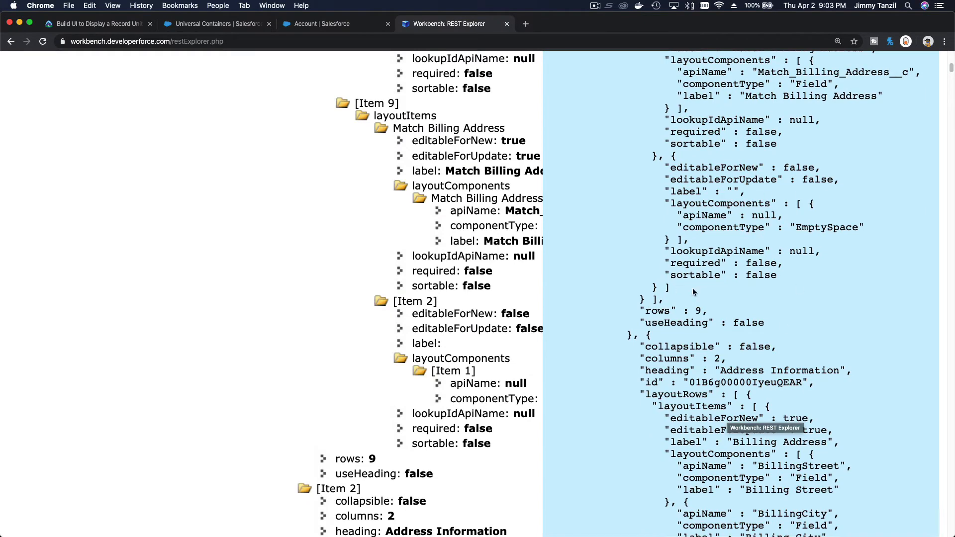
Step: Read the lesson's Fetch a Record section on form factor, layout type and mode
click(95, 24)
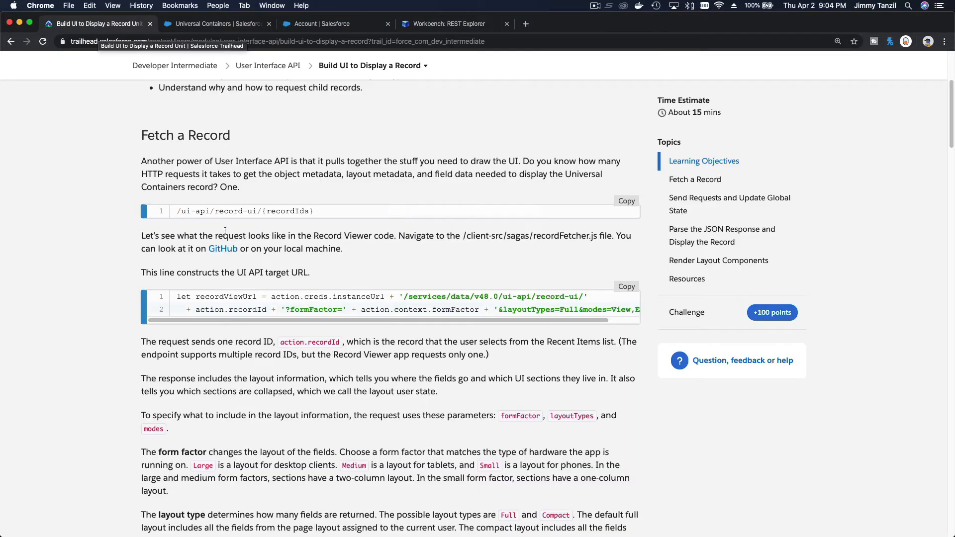
mouse_move(347, 275)
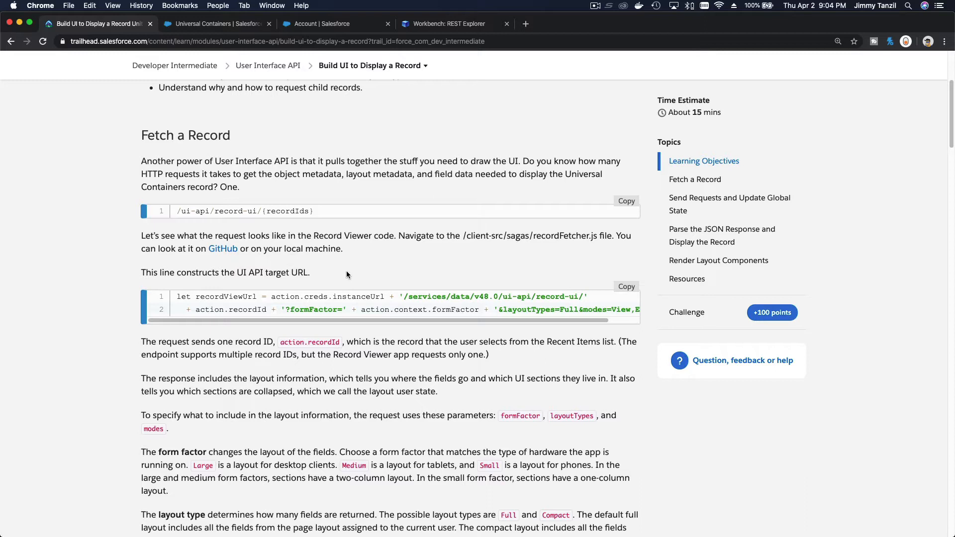
mouse_move(351, 330)
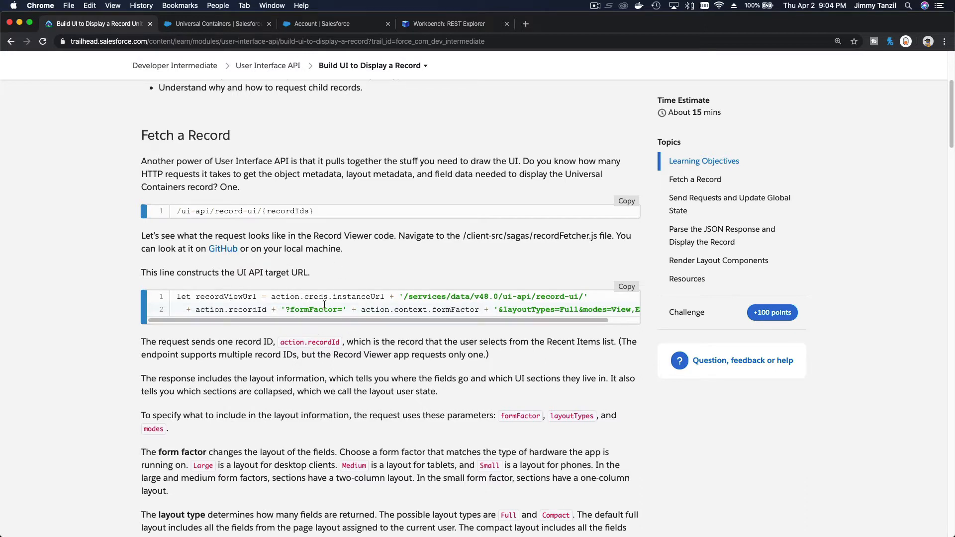
mouse_move(332, 253)
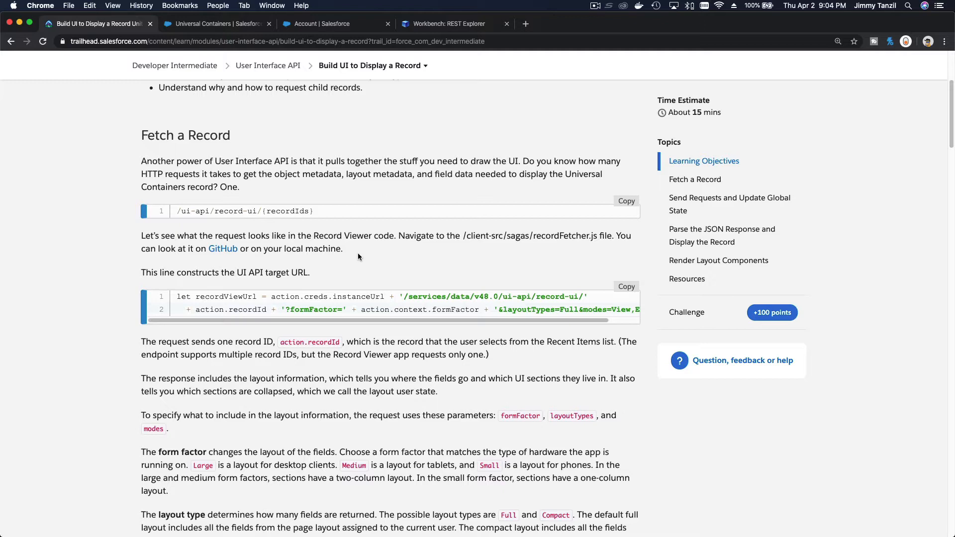
scroll(down, 3)
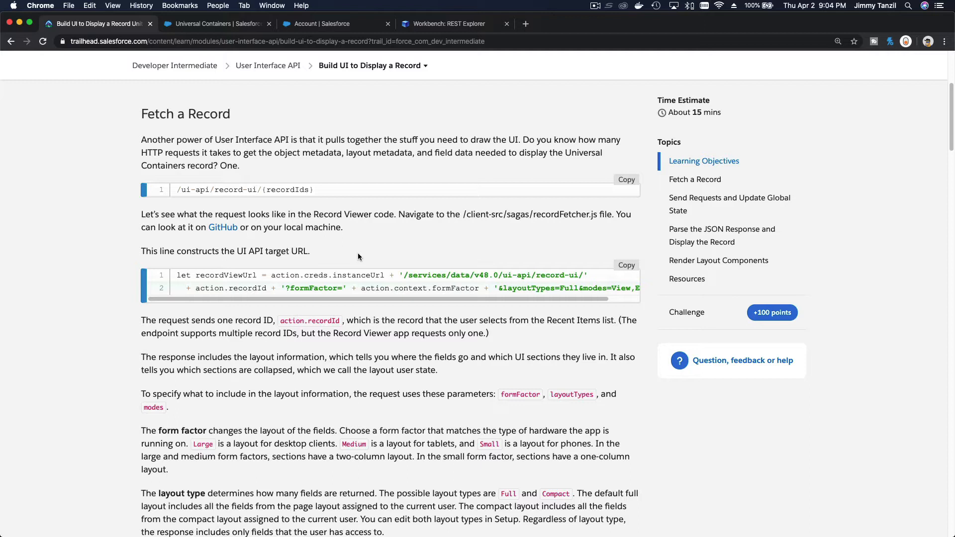
mouse_move(326, 196)
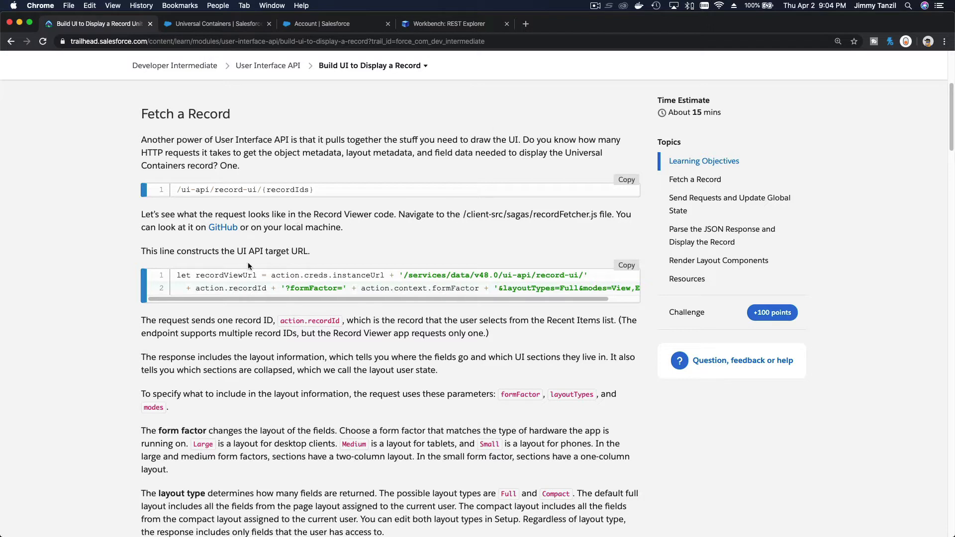
mouse_move(479, 216)
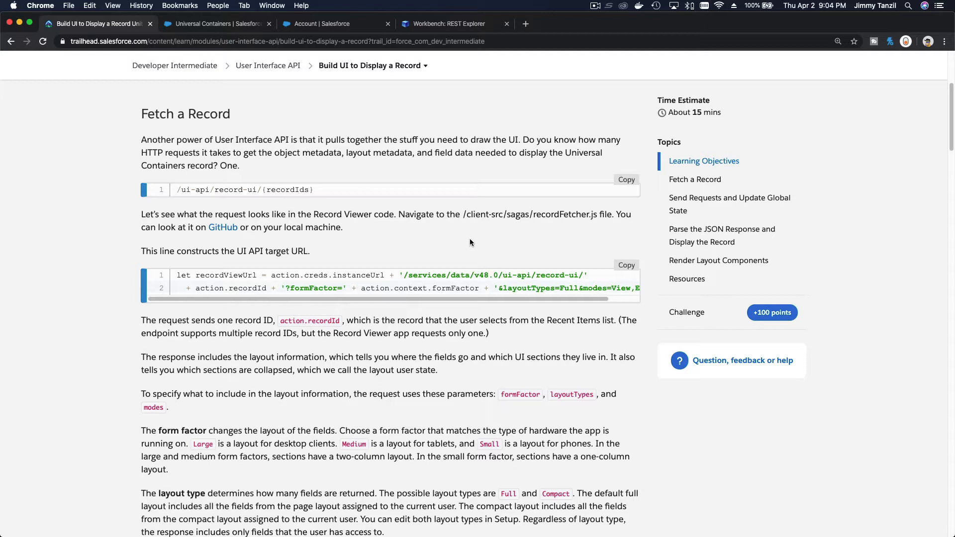
scroll(down, 3)
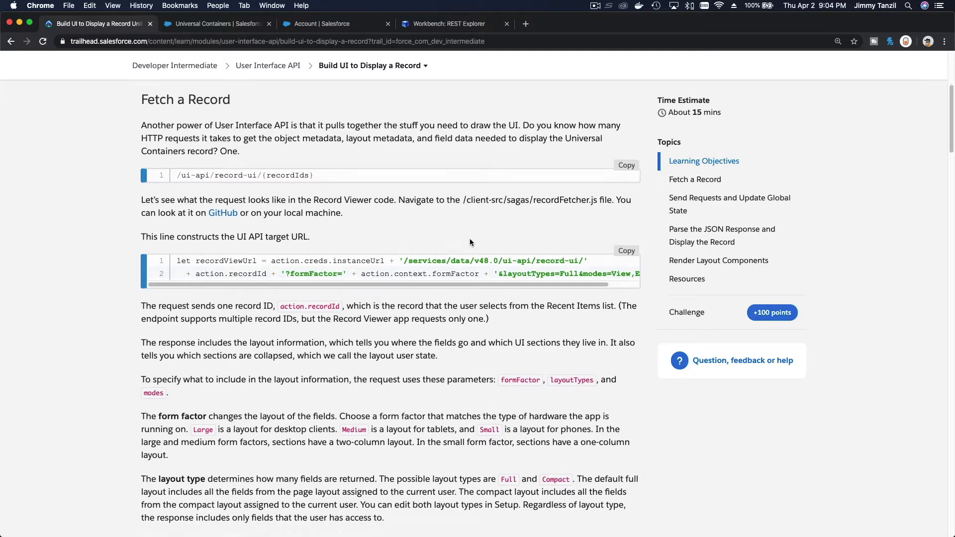
scroll(down, 3)
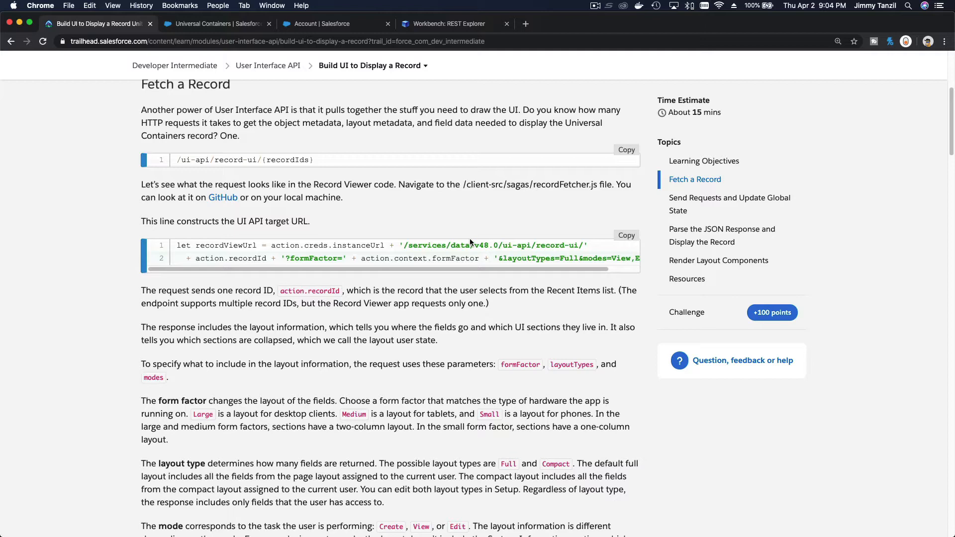
scroll(down, 3)
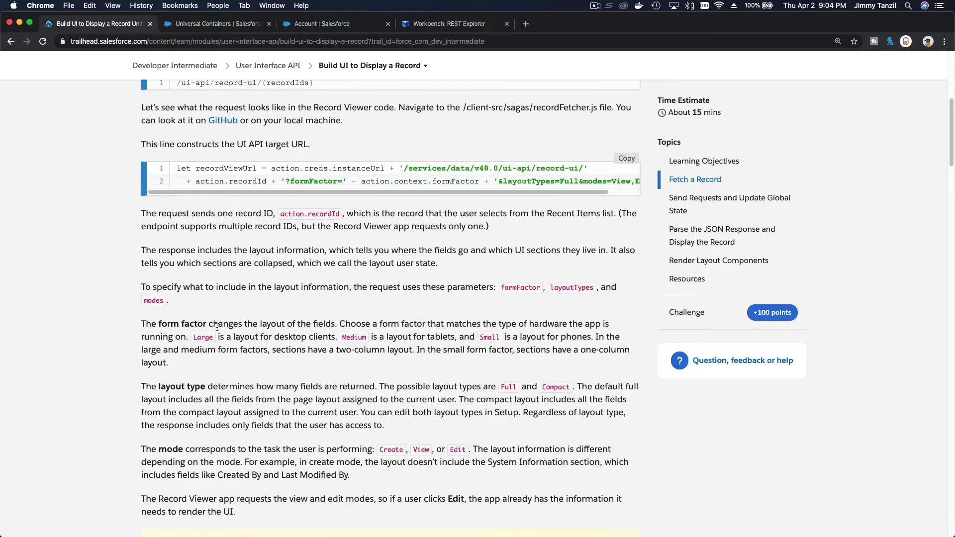
scroll(down, 3)
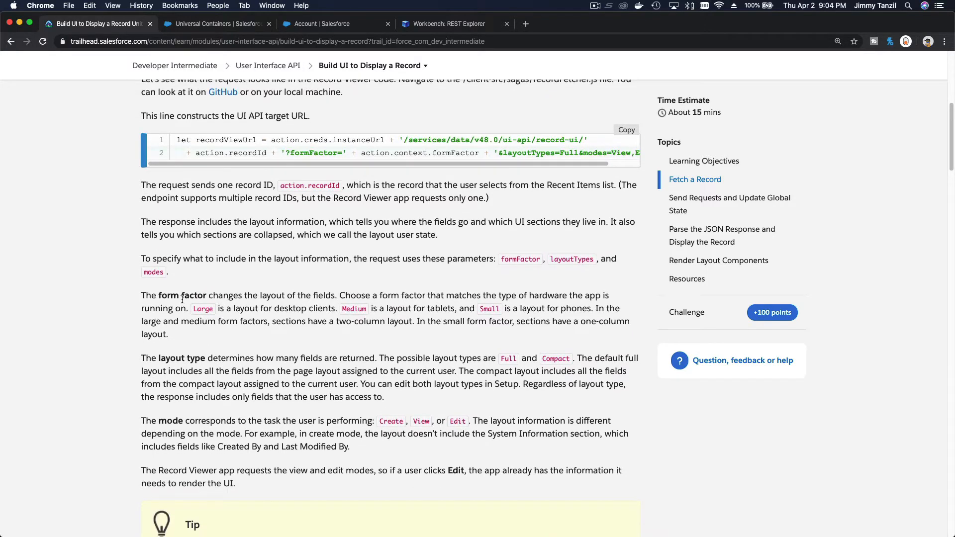
mouse_move(259, 291)
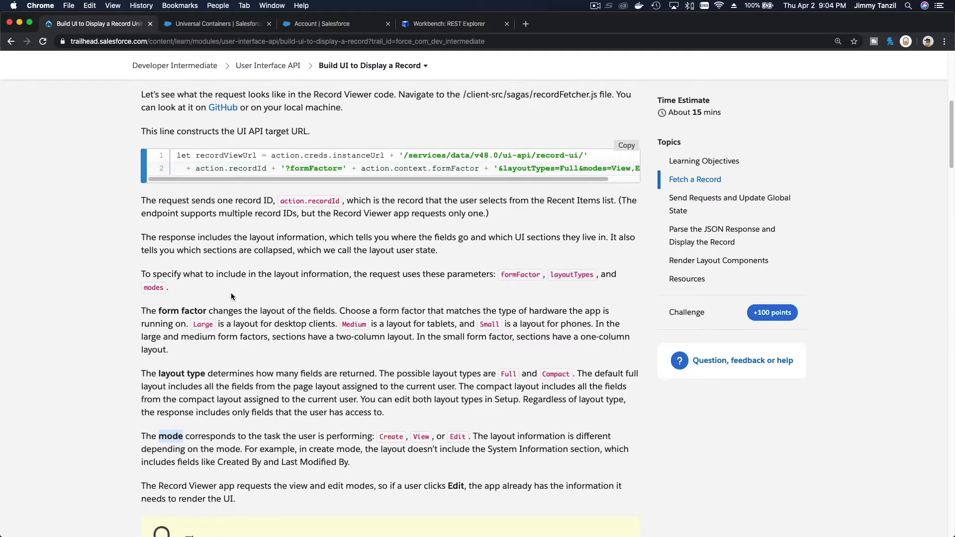
scroll(down, 3)
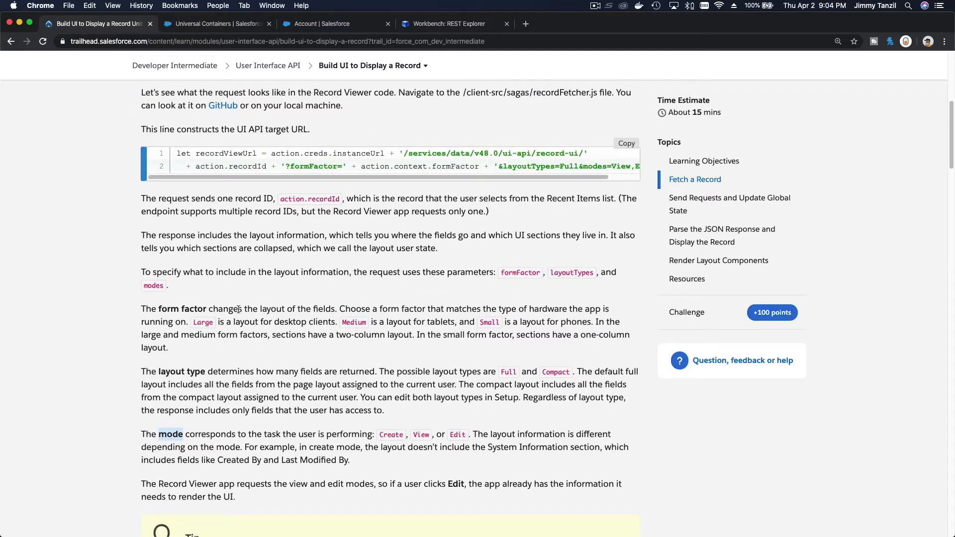
mouse_move(302, 321)
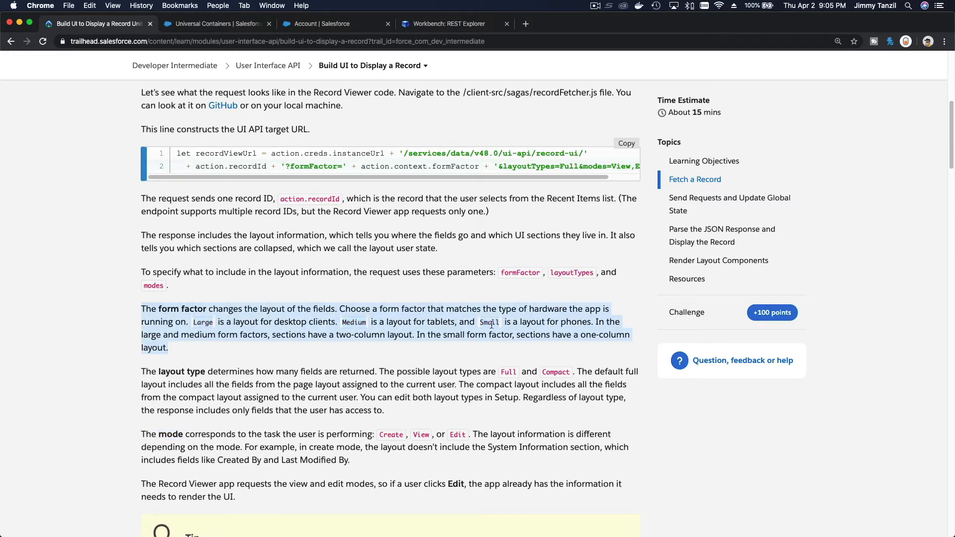
click(473, 361)
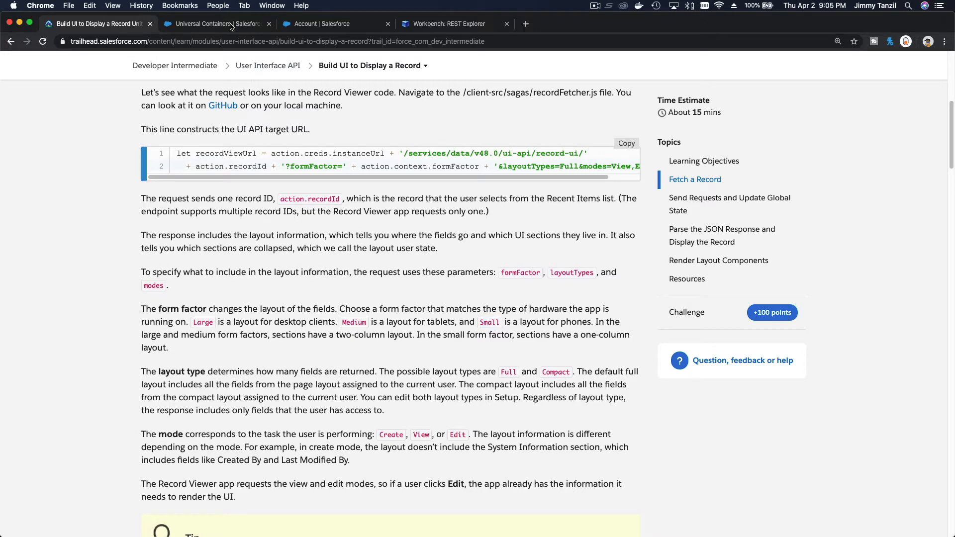
click(215, 23)
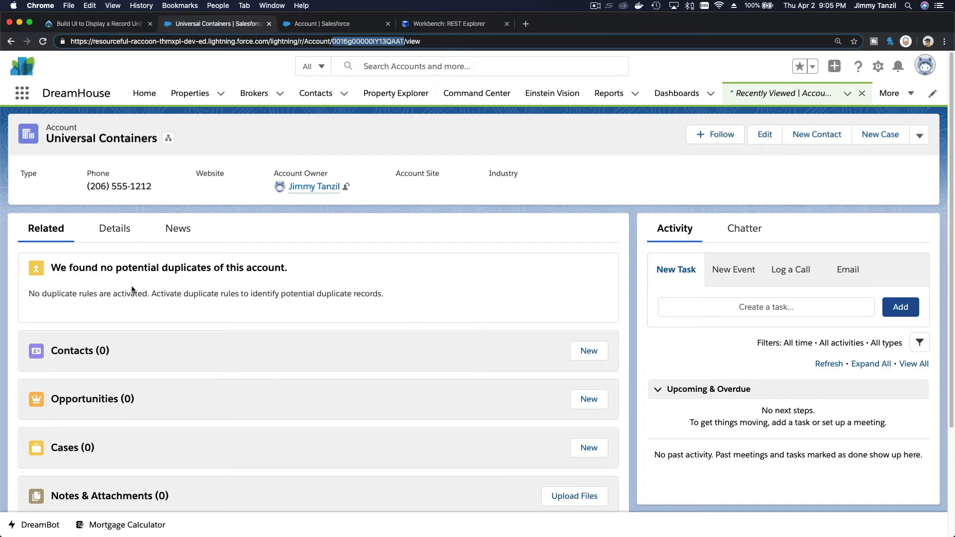
click(113, 229)
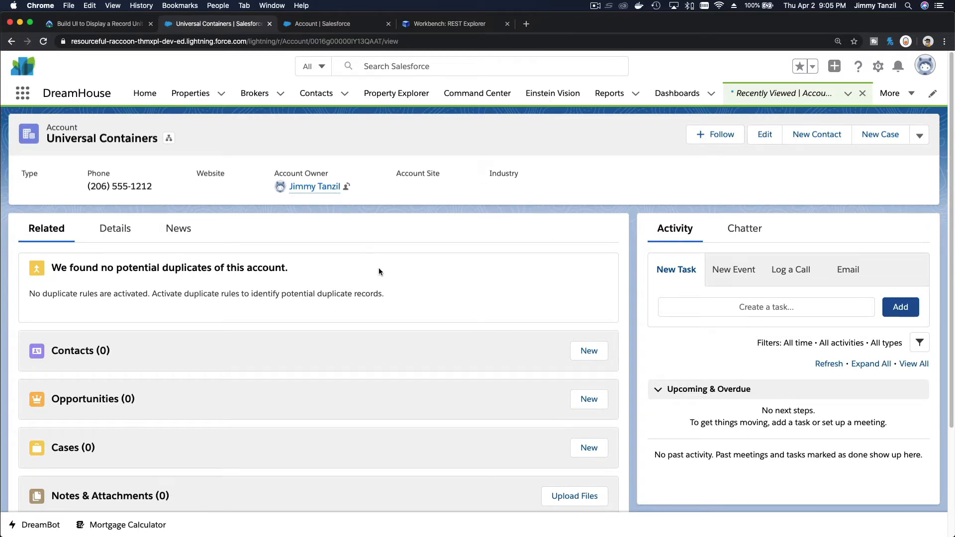
mouse_move(112, 79)
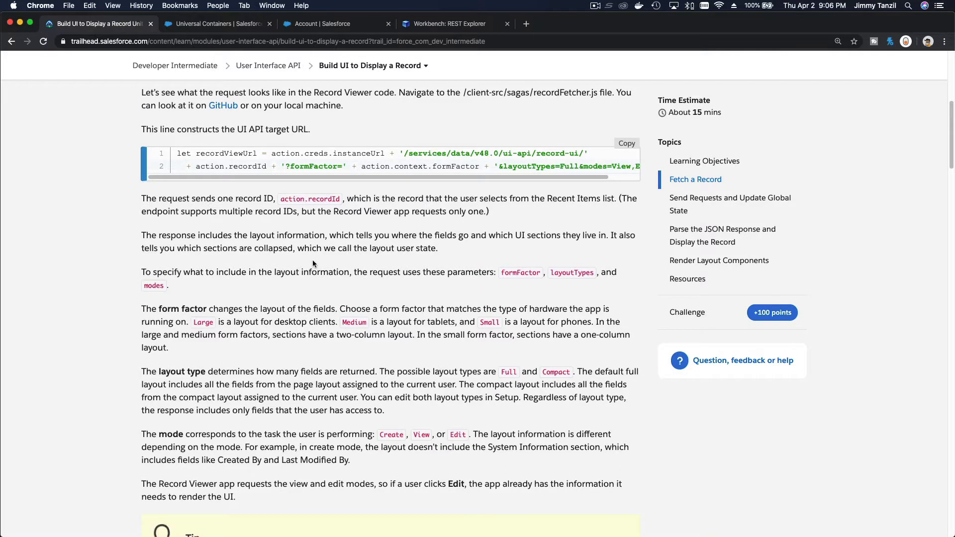
scroll(down, 3)
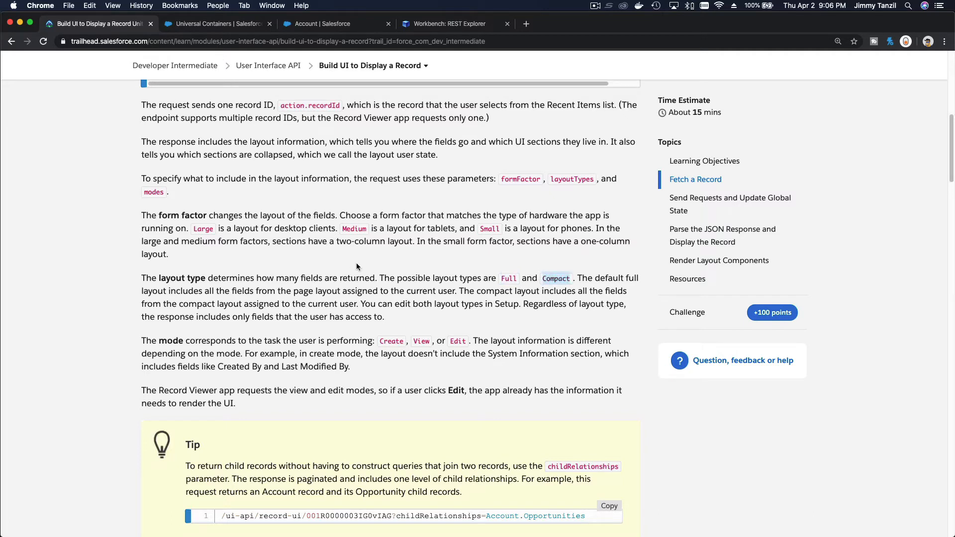
mouse_move(267, 66)
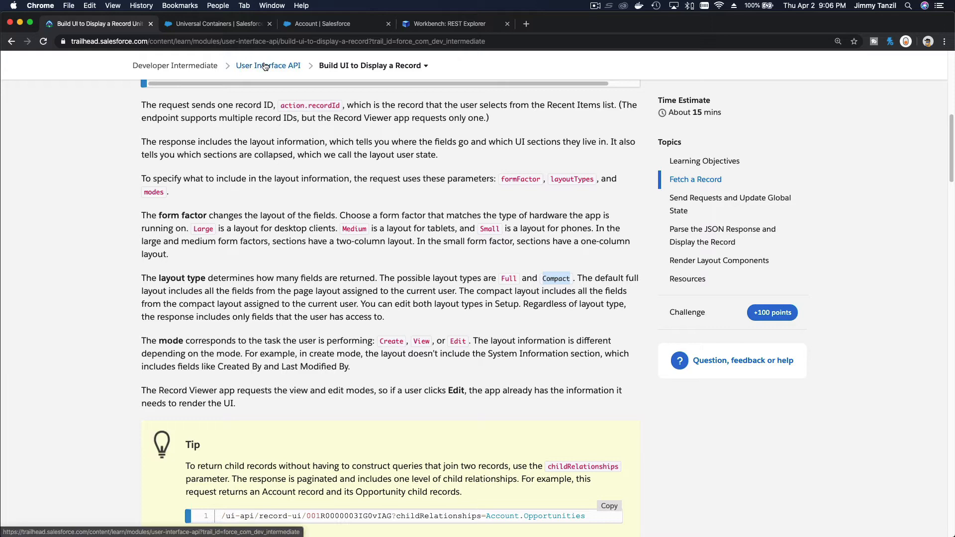
mouse_move(448, 29)
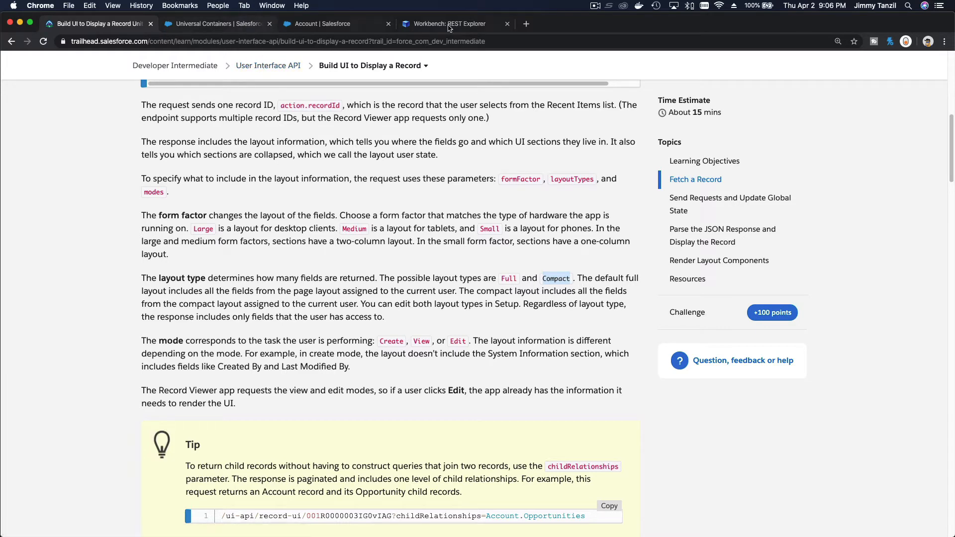
Step: Switch the Universal Containers account page to Compact display density and refresh it
click(215, 24)
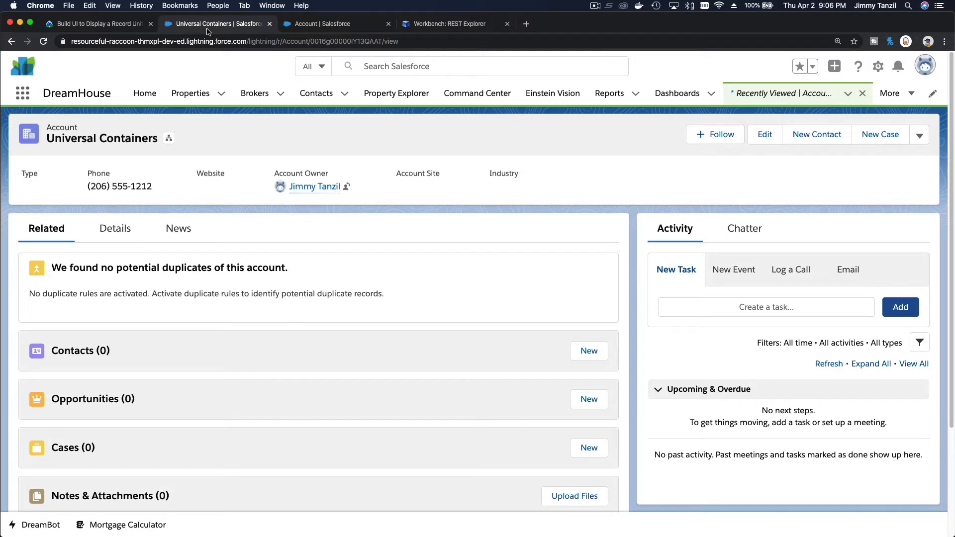
mouse_move(617, 181)
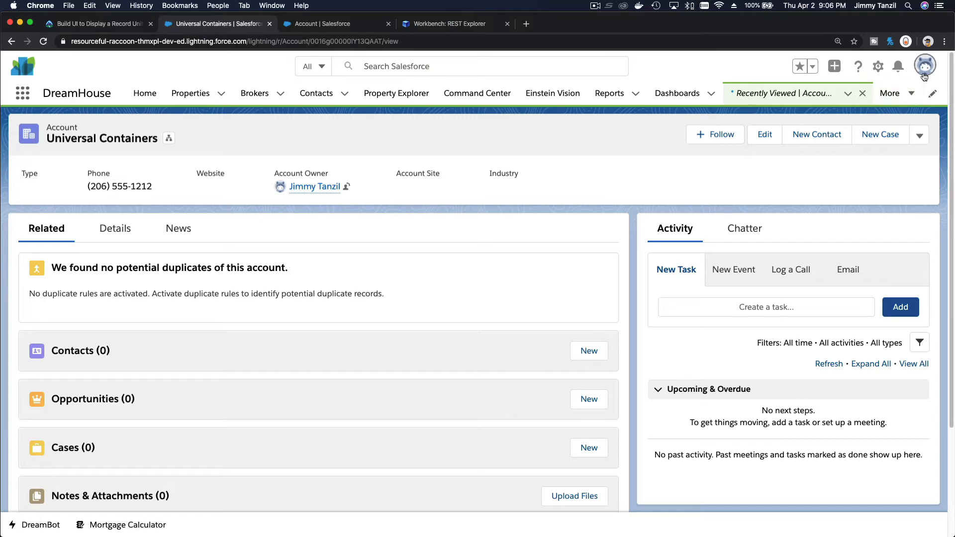
click(924, 66)
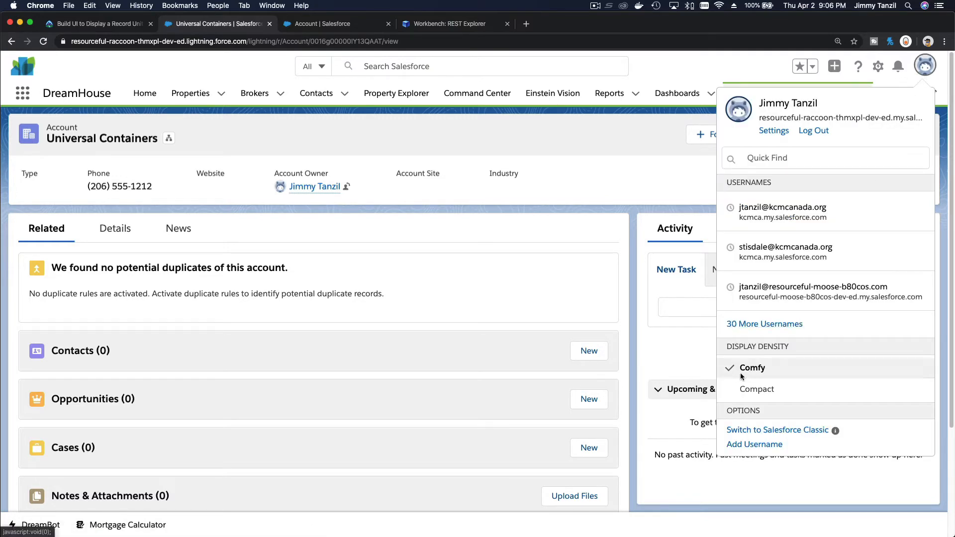
click(756, 389)
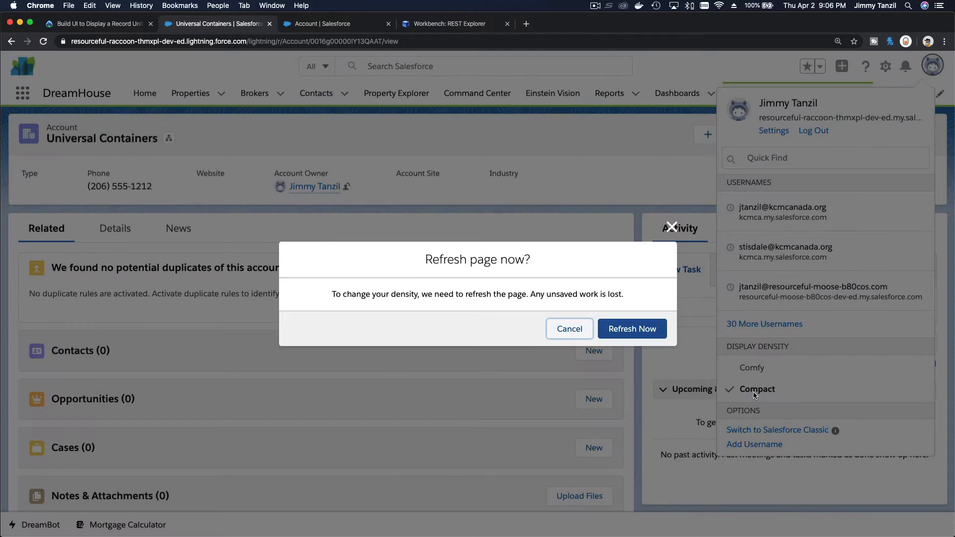
click(631, 330)
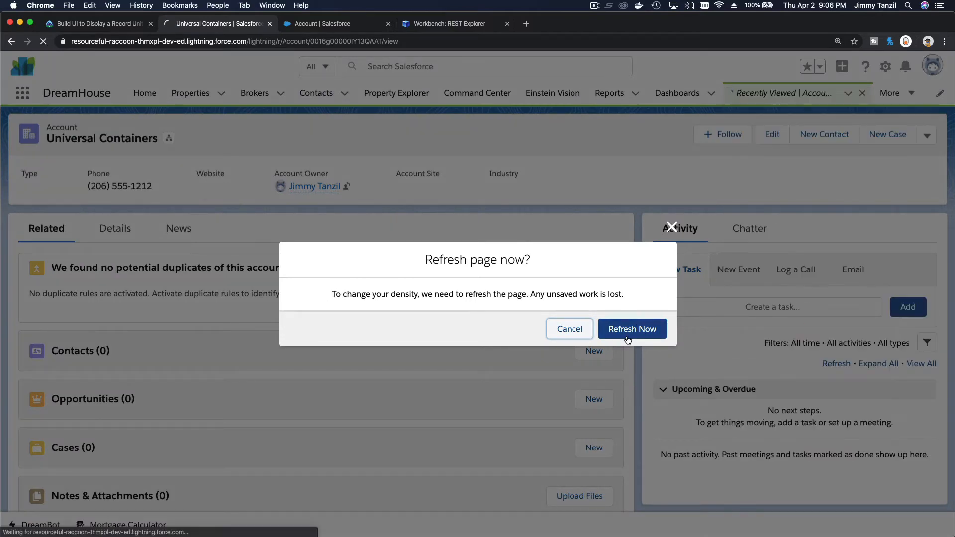
click(632, 329)
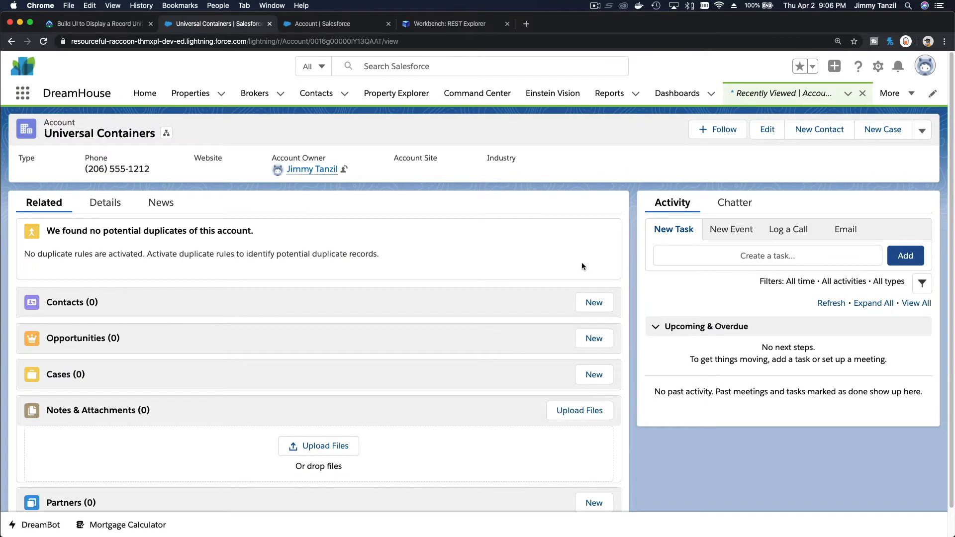
mouse_move(900, 98)
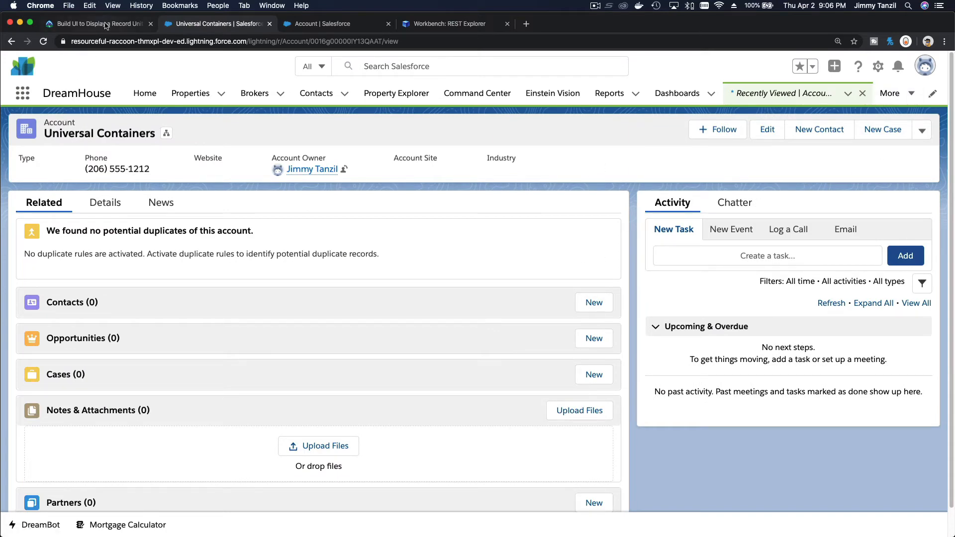
Step: Reread the lesson's layout type and mode text, then return to the Universal Containers record
click(95, 23)
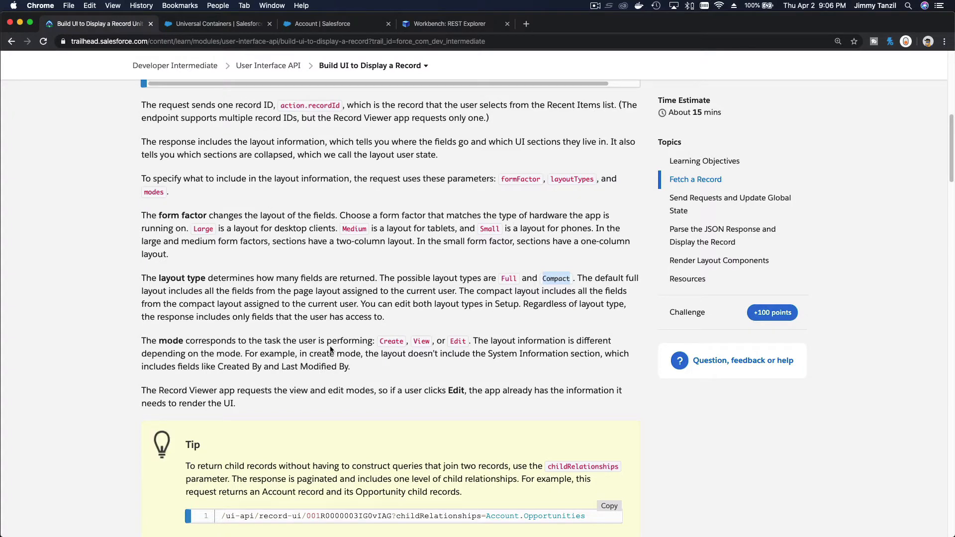
scroll(down, 3)
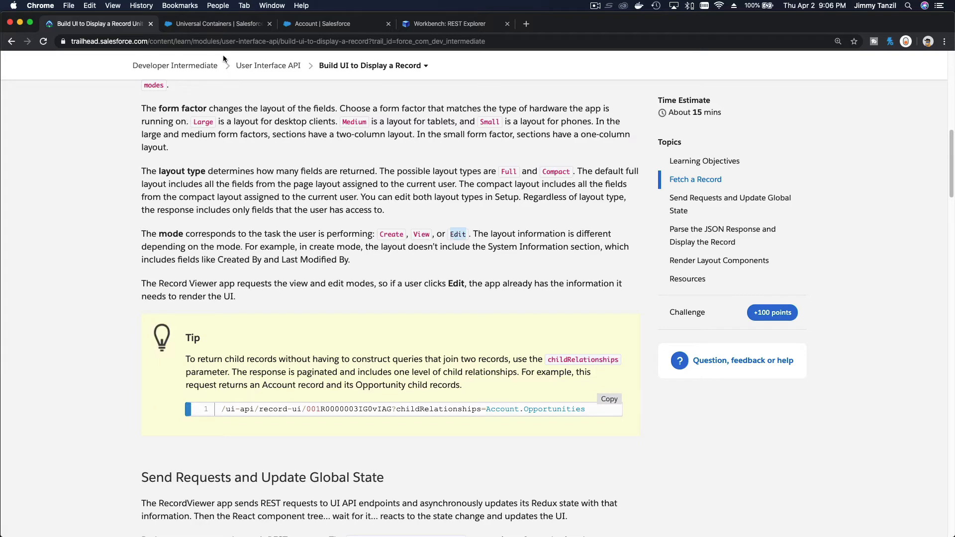
click(213, 24)
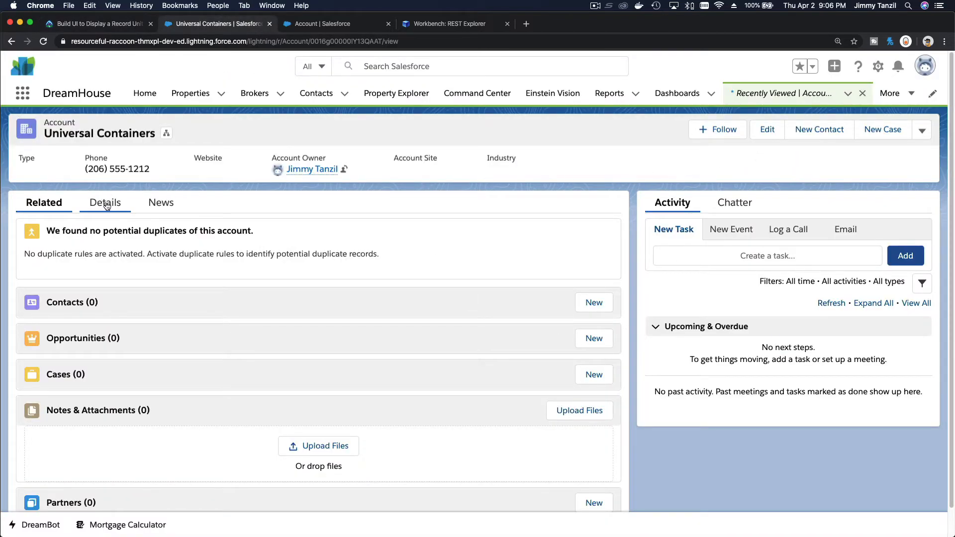
Step: View the account's Details, open its edit form and cancel it unchanged
click(104, 202)
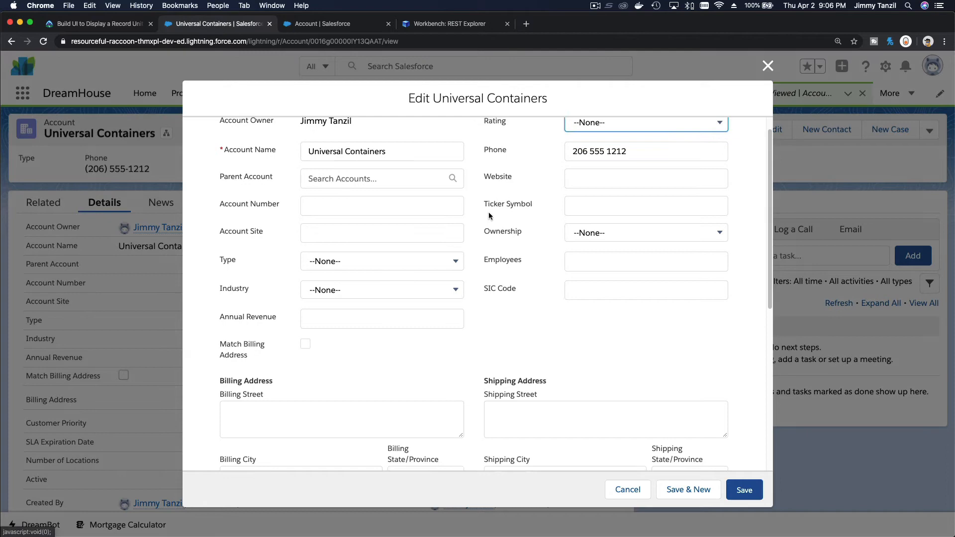
scroll(down, 3)
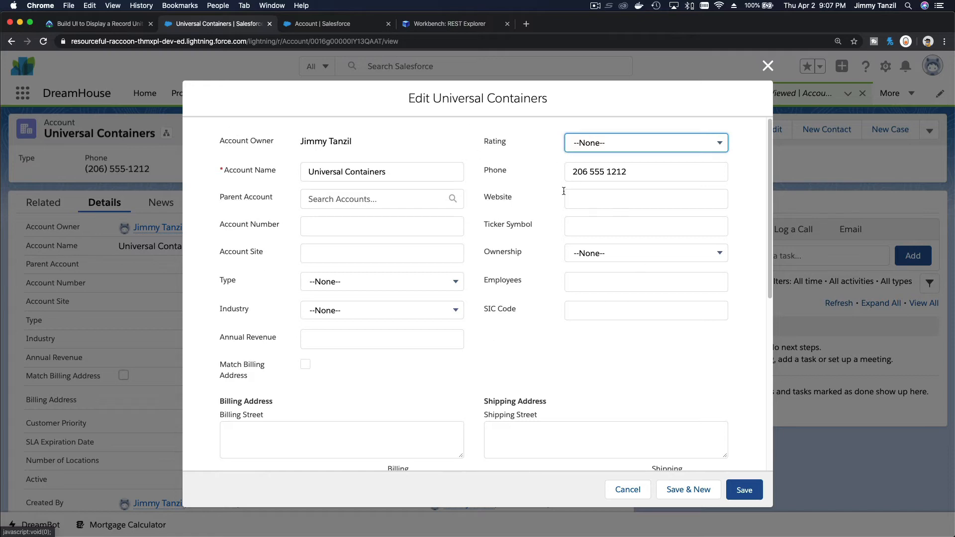
scroll(down, 3)
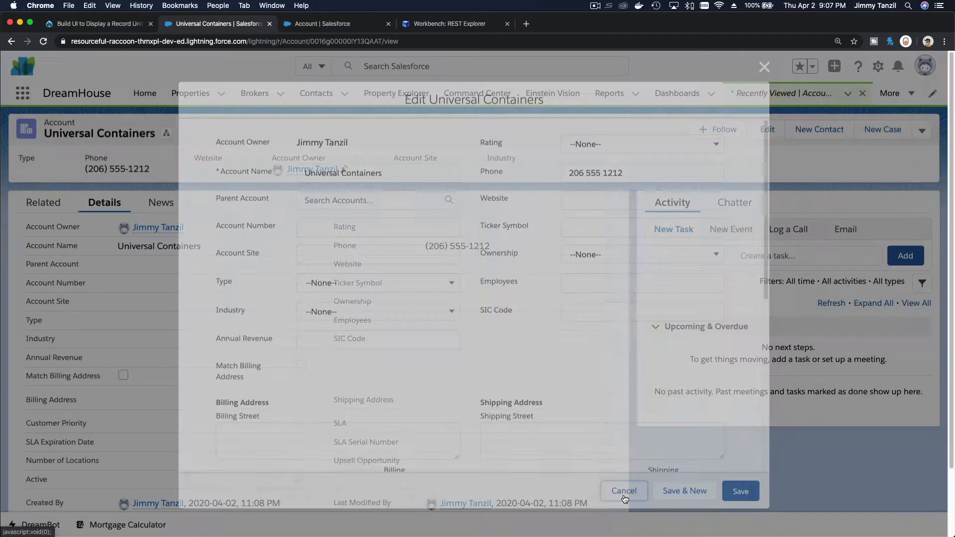
click(623, 491)
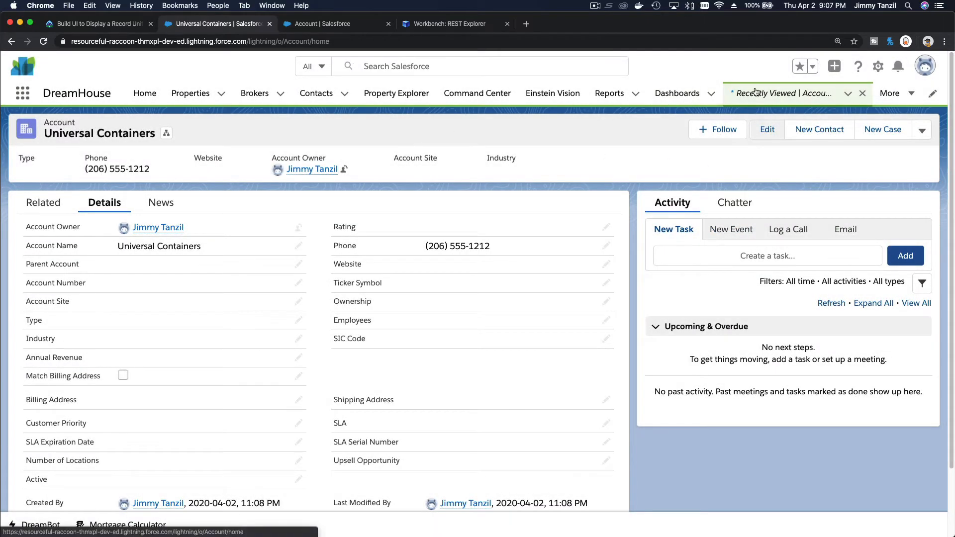
Step: Start a blank New Account form from Recently Viewed Accounts, then return to the lesson
click(785, 93)
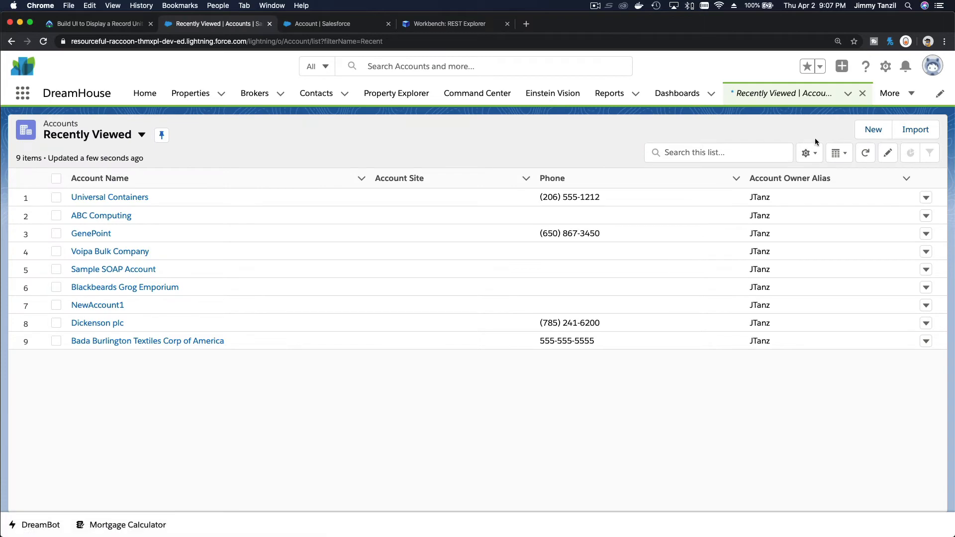
click(873, 130)
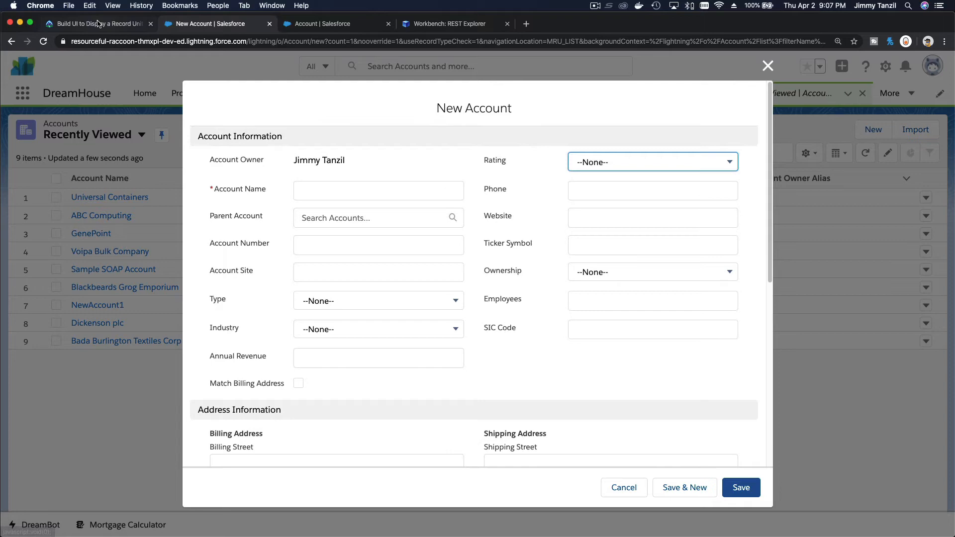
click(95, 24)
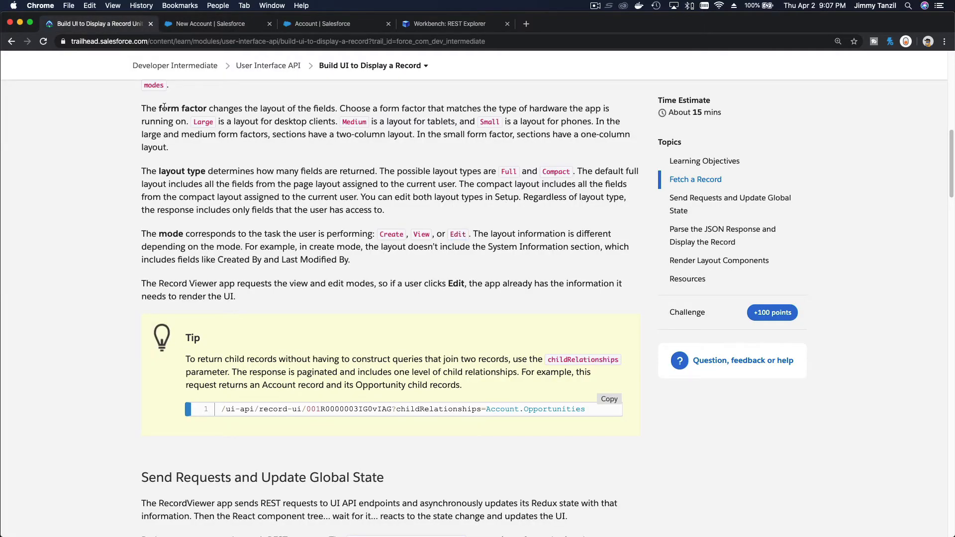
Step: Read down the lesson to the Tip about childRelationships
double_click(183, 109)
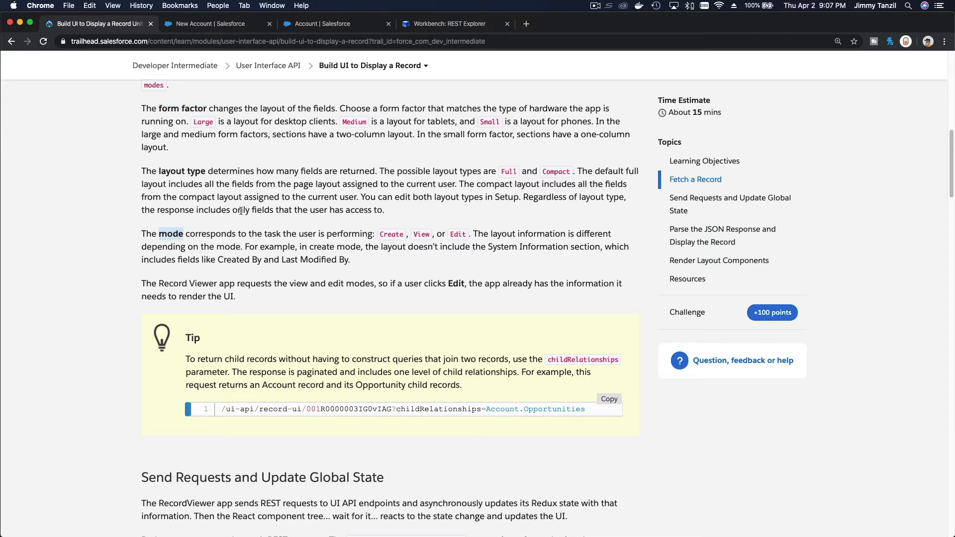
scroll(down, 3)
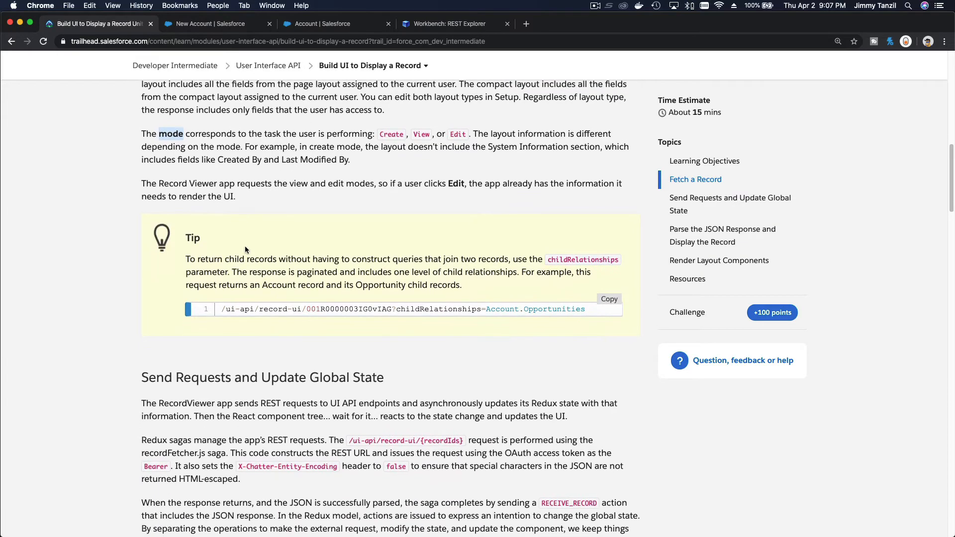
scroll(down, 3)
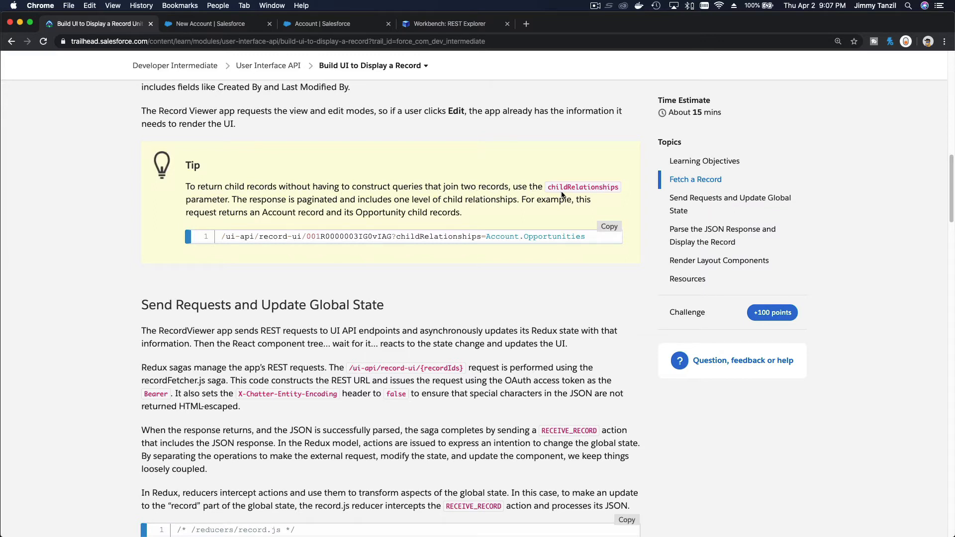
double_click(582, 187)
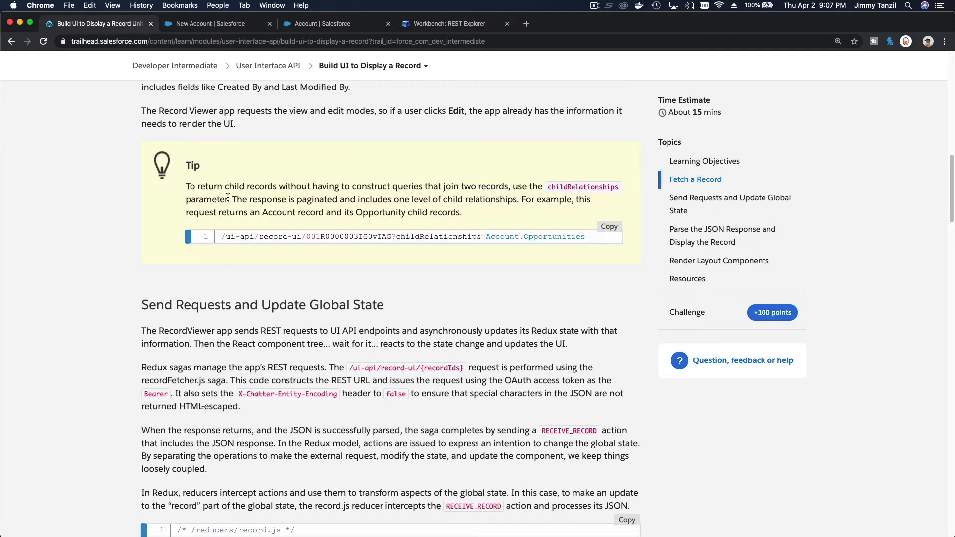
mouse_move(324, 208)
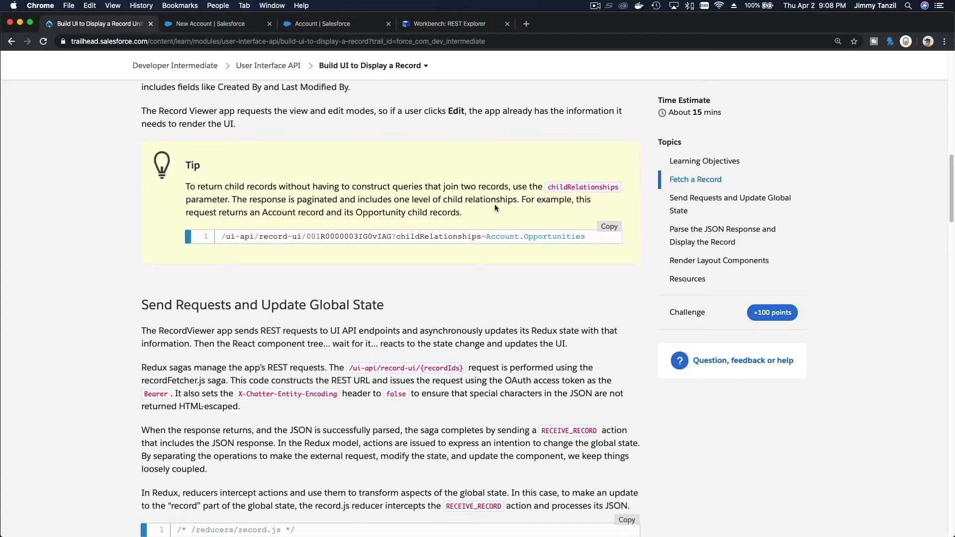
mouse_move(553, 210)
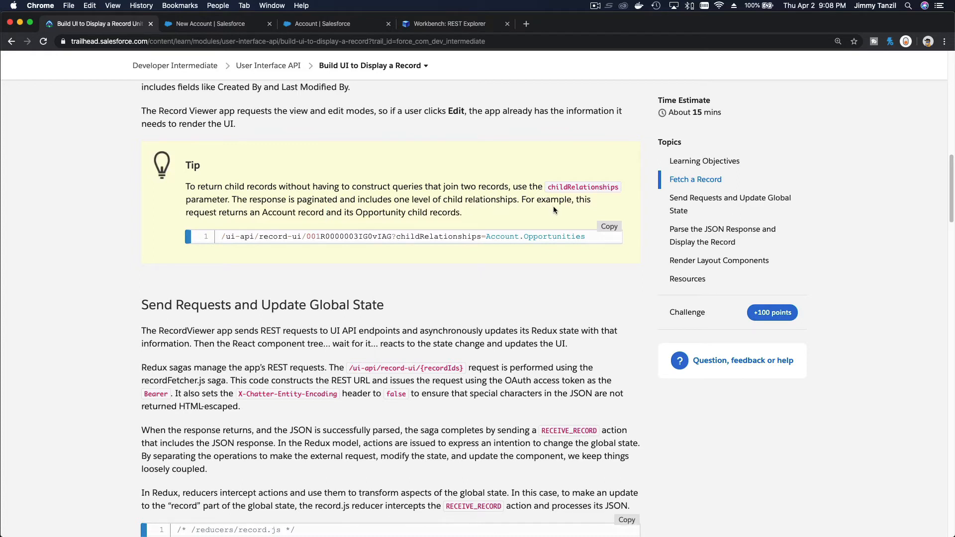
mouse_move(244, 225)
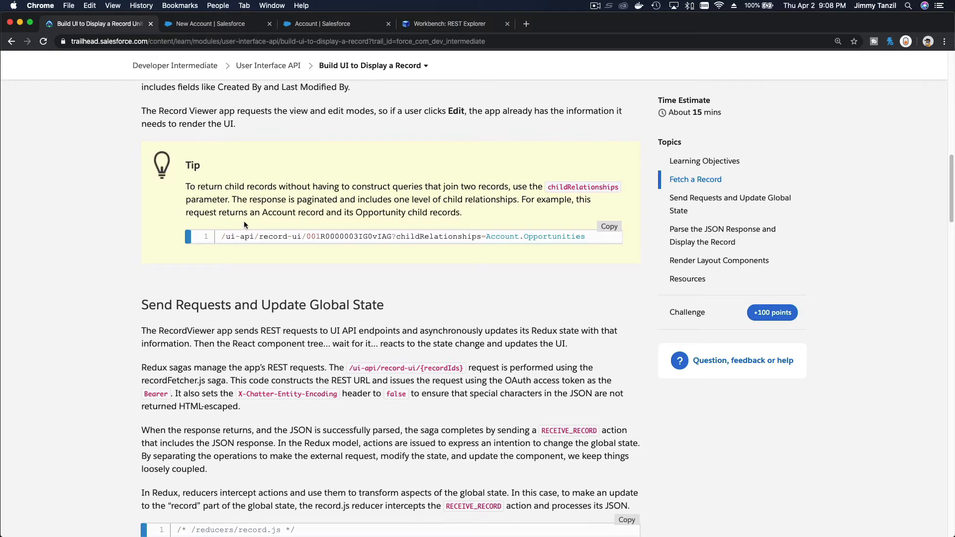
mouse_move(302, 216)
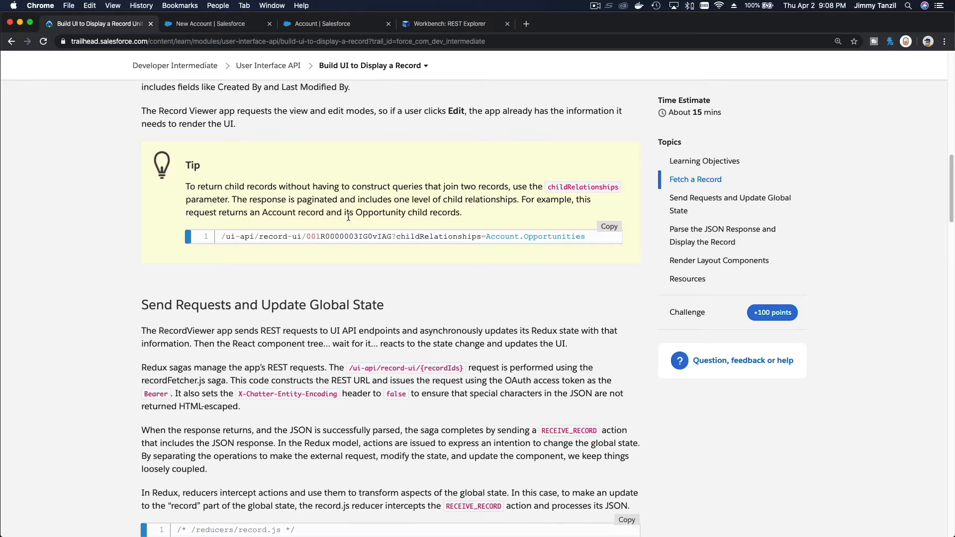
mouse_move(430, 237)
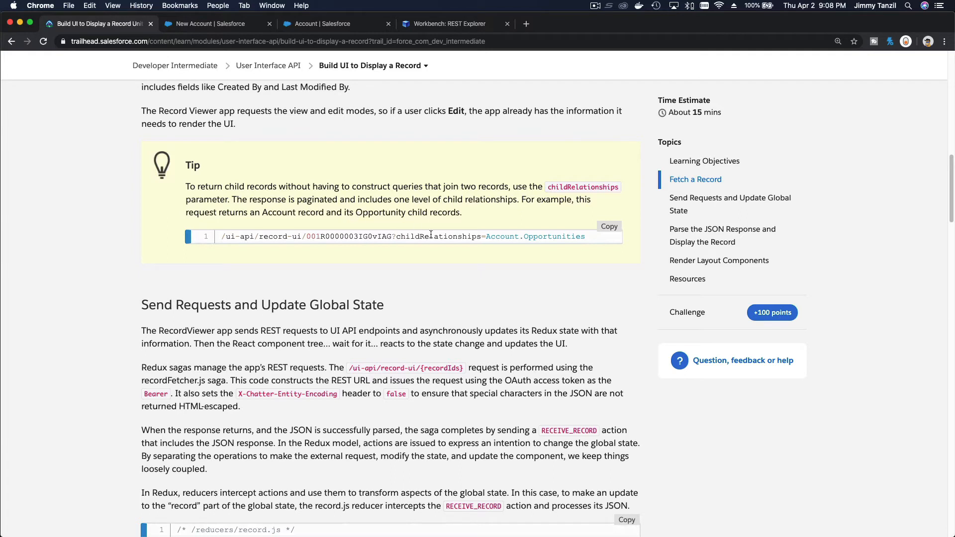
mouse_move(400, 246)
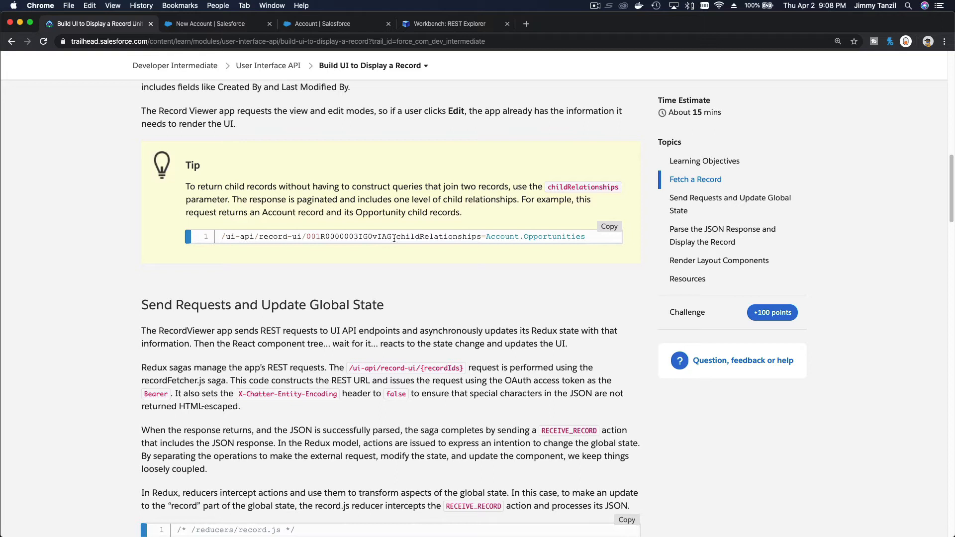
Step: Select ?childRelationships=Account.Opportunities in the Tip's code sample and switch to Workbench REST Explorer
drag(393, 237, 502, 237)
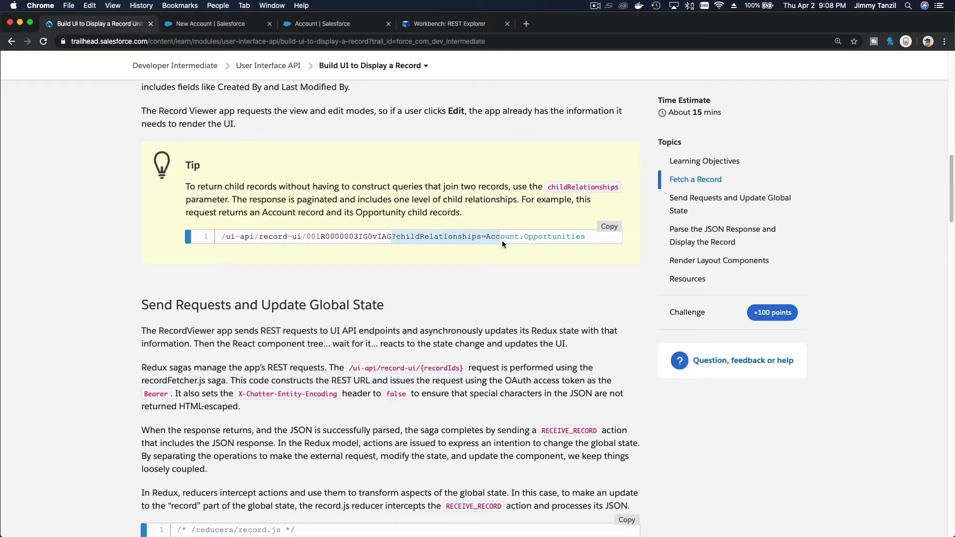
drag(502, 237, 586, 237)
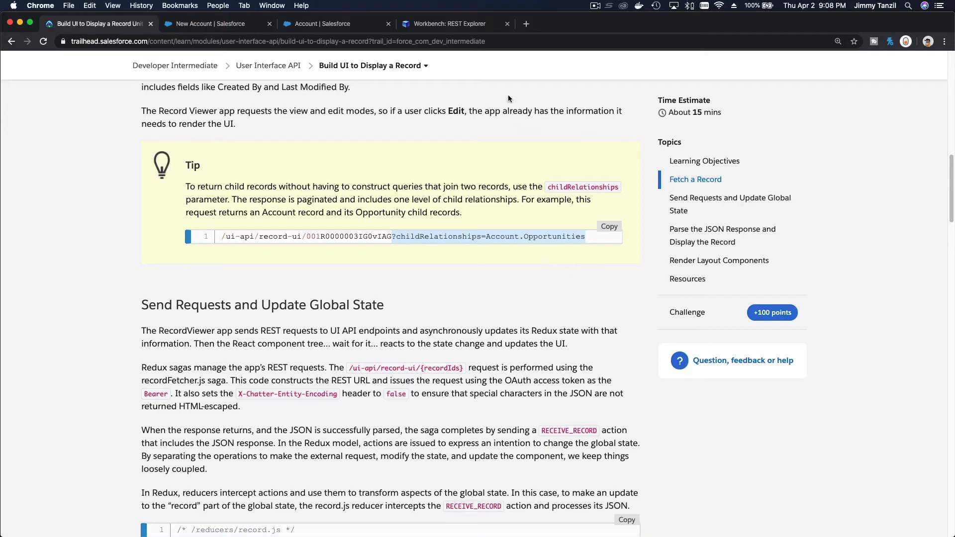
click(449, 24)
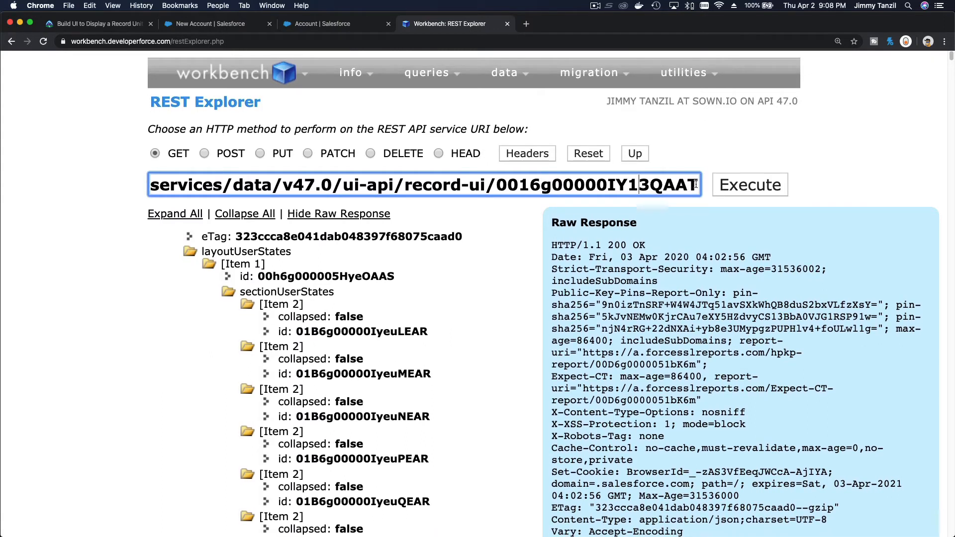
Step: Run the Account record-ui request with ?childRelationships=Account.Opportunities added
text(?childRelationships=Account.Opportunities)
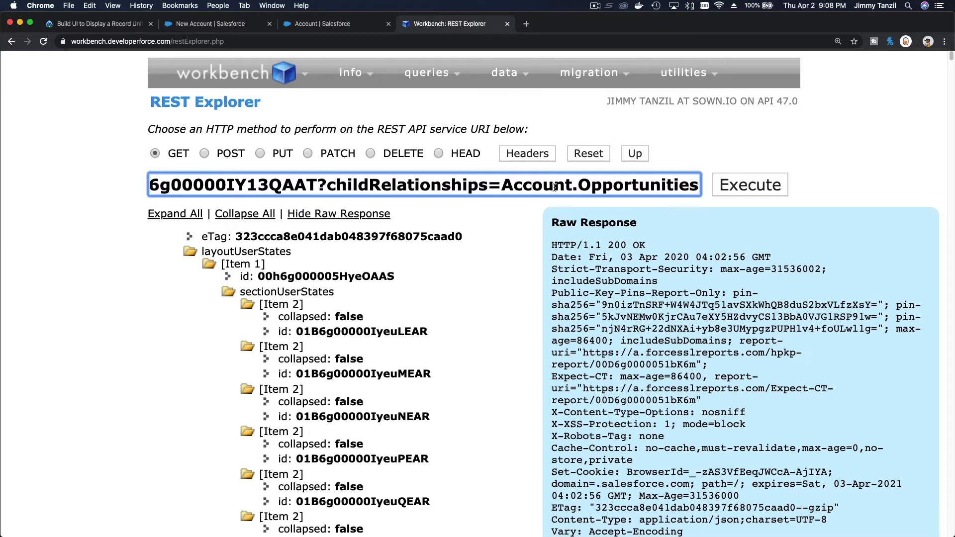
click(750, 185)
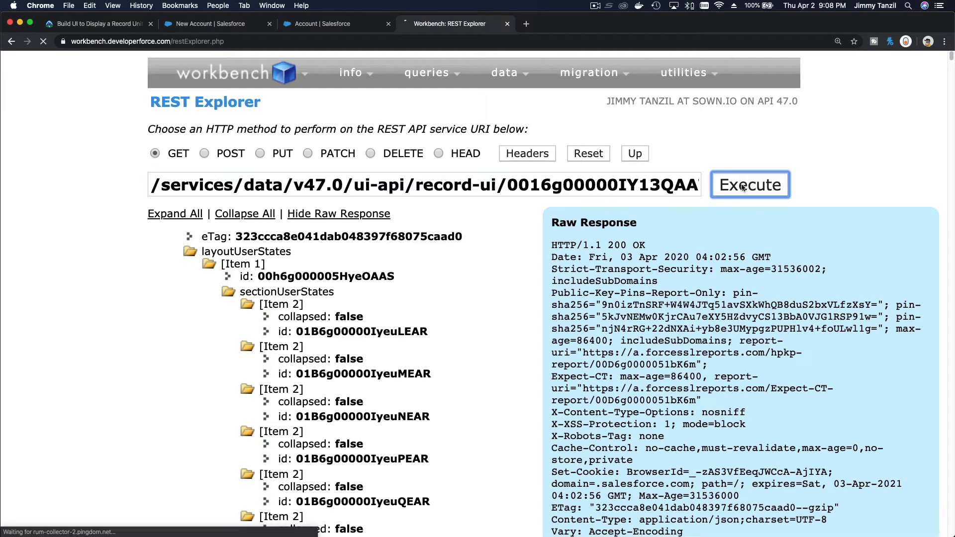
click(750, 185)
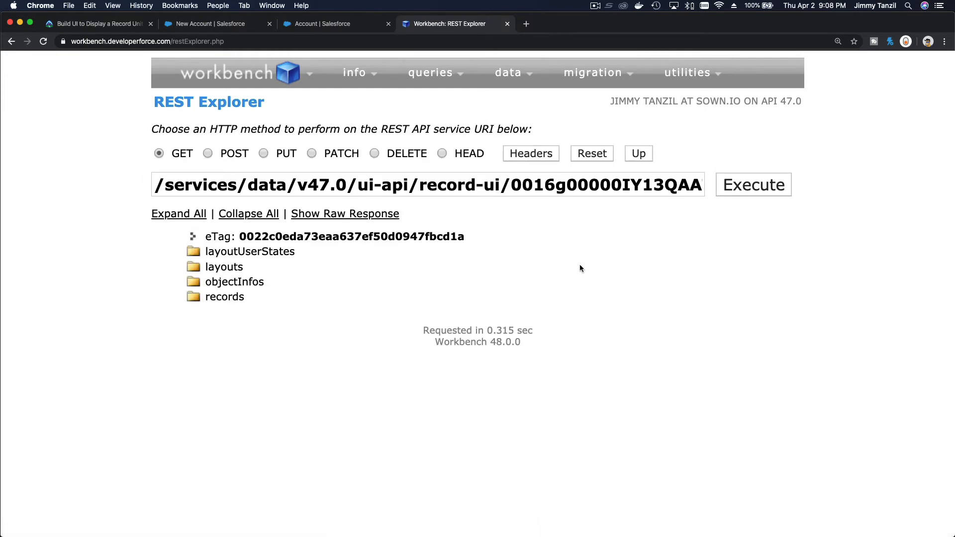
mouse_move(280, 289)
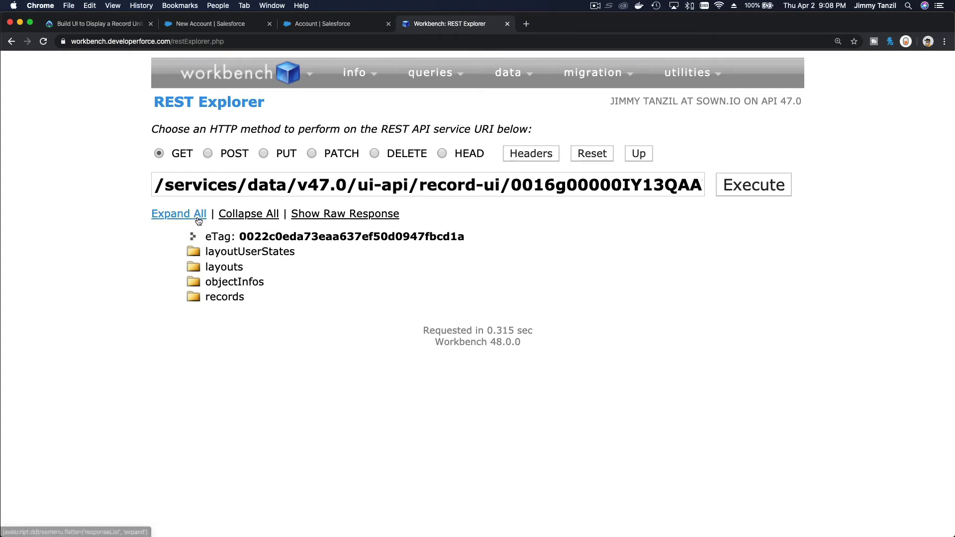
Step: Expand the response tree, find the Opportunities child relationship, and return to Trailhead
click(178, 214)
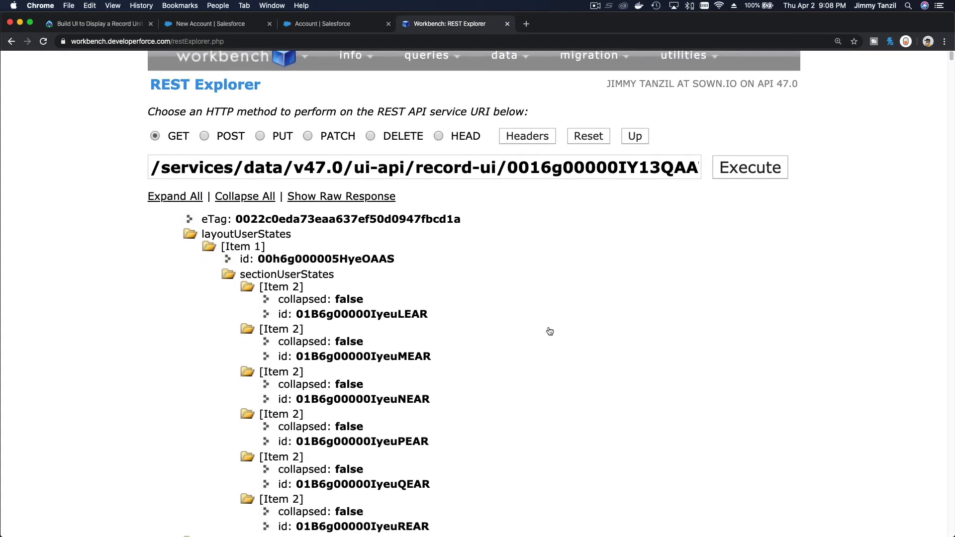
scroll(down, 3)
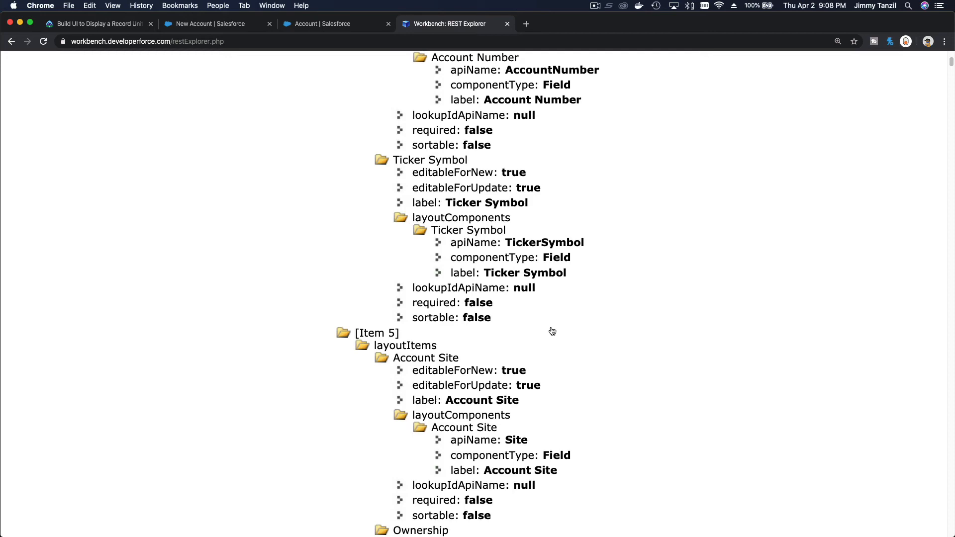
text(opportunities)
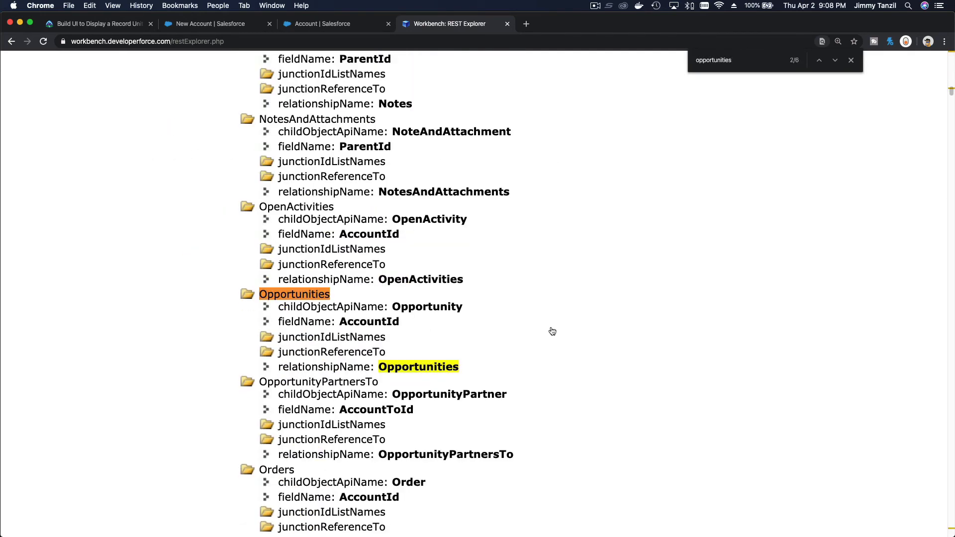
mouse_move(341, 370)
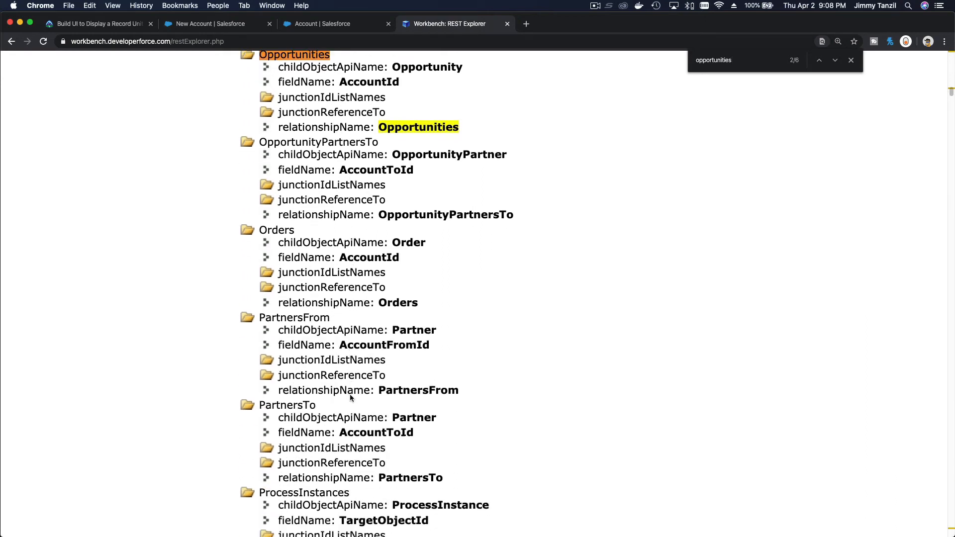
scroll(down, 3)
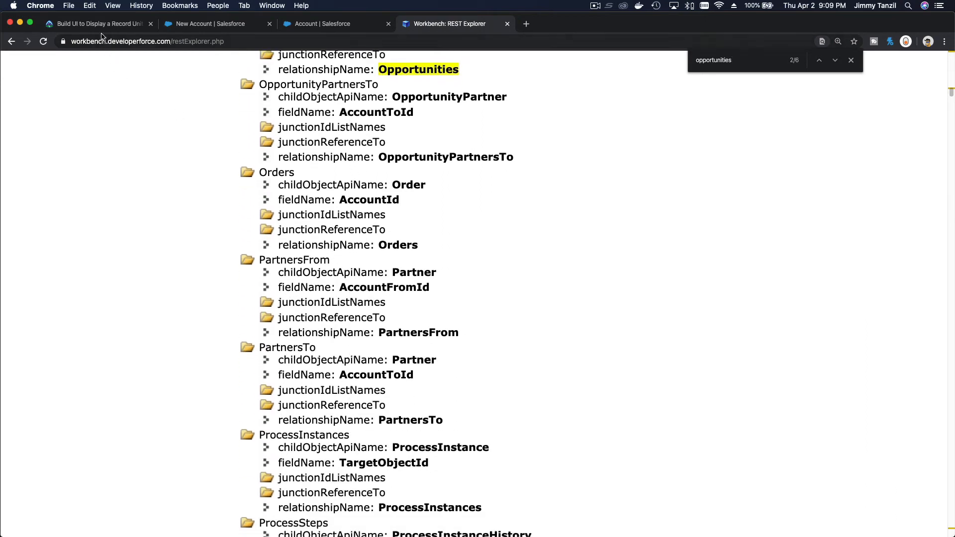
click(94, 24)
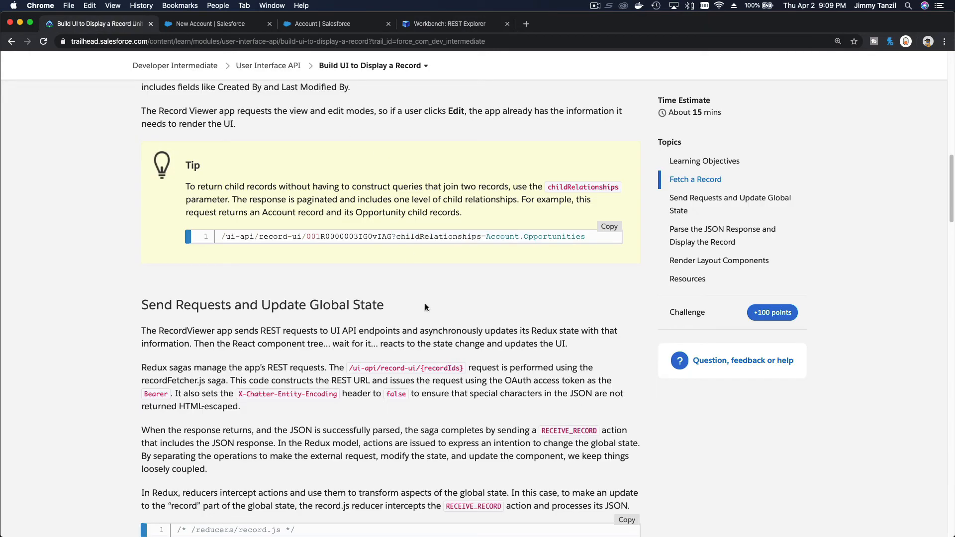
Step: Read through Parse the JSON Response and Render Layout Components down to the quiz
scroll(down, 3)
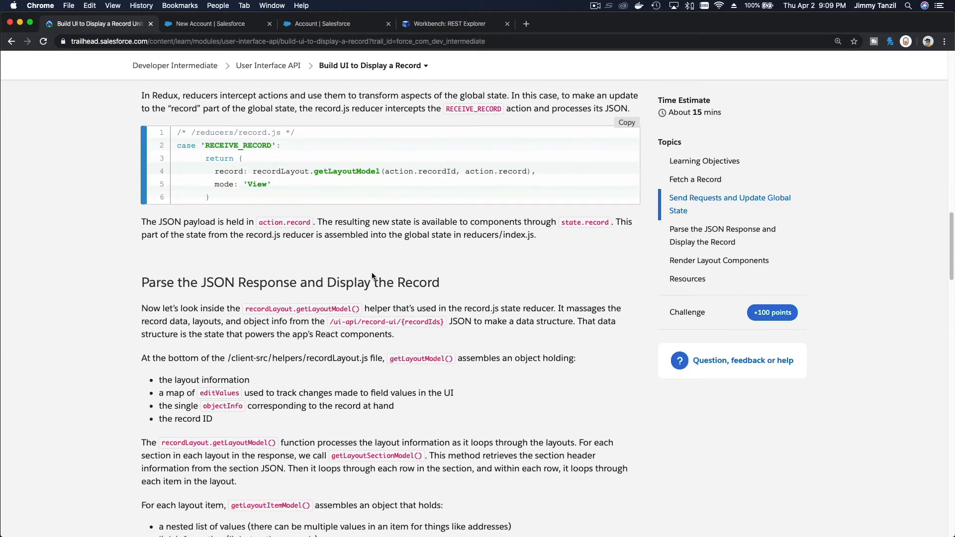
scroll(down, 3)
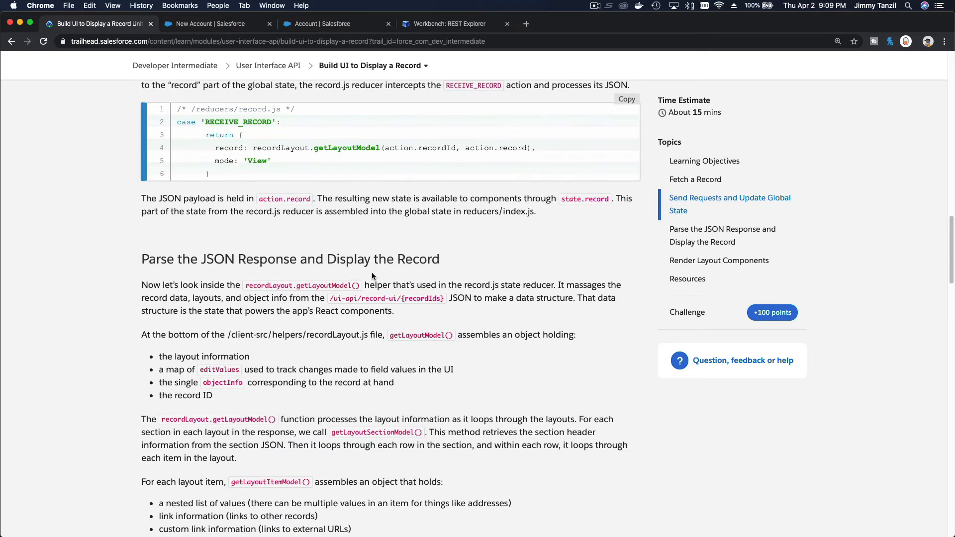
scroll(down, 3)
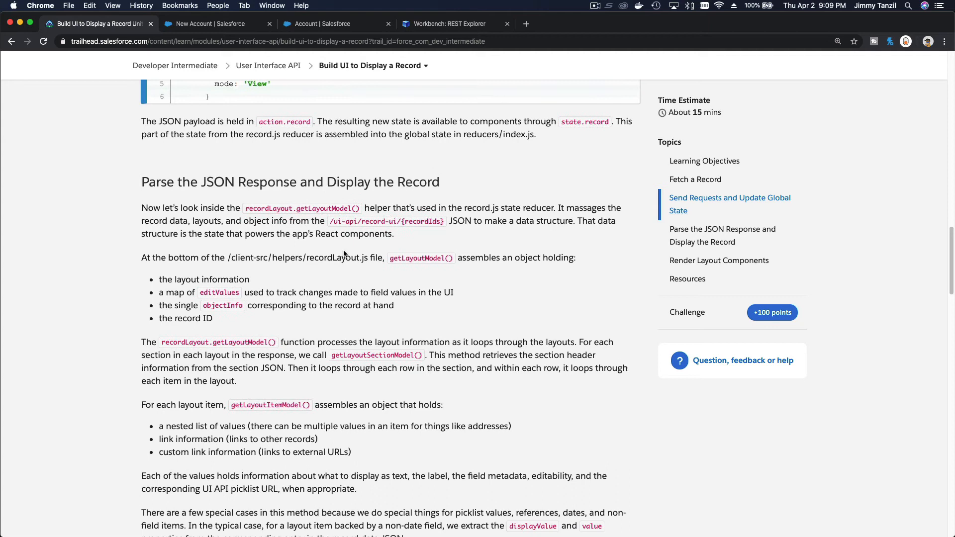
mouse_move(304, 172)
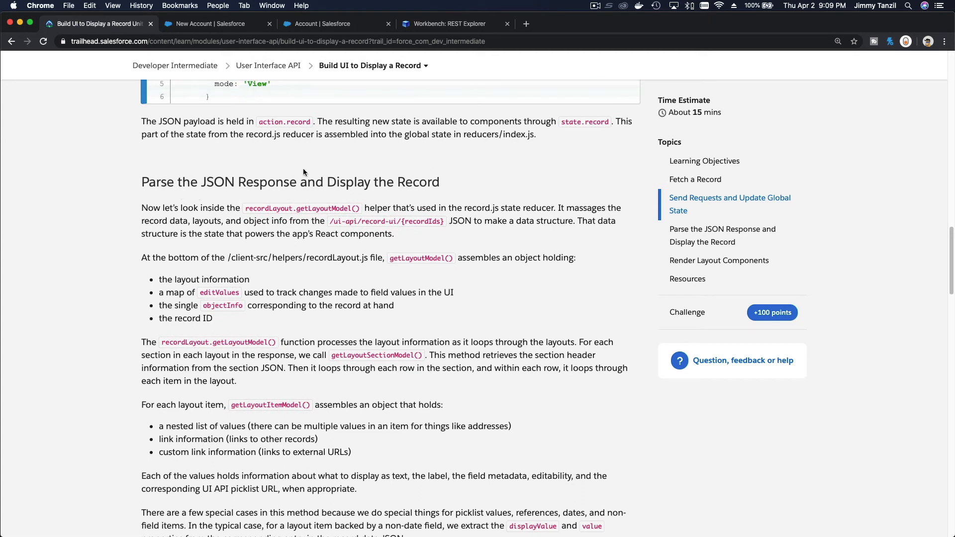
mouse_move(409, 199)
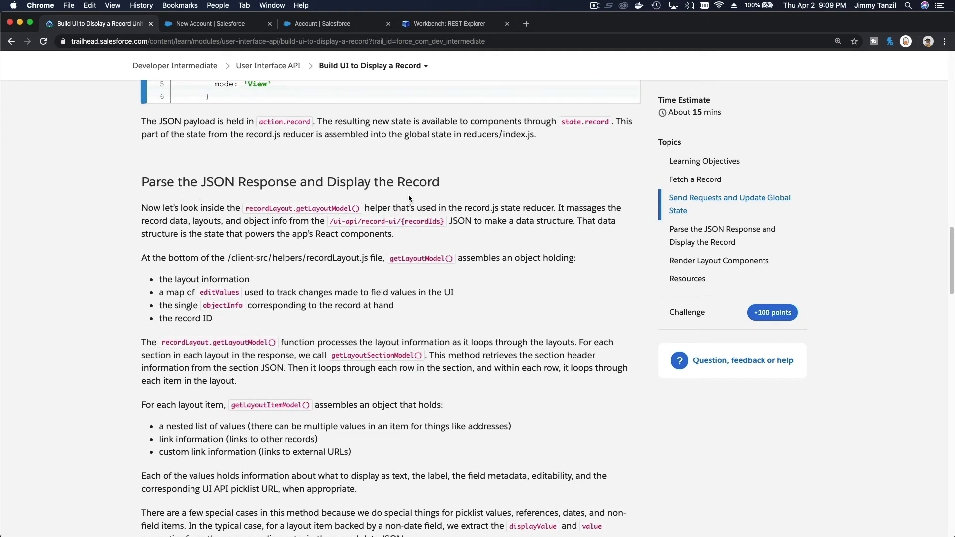
mouse_move(384, 281)
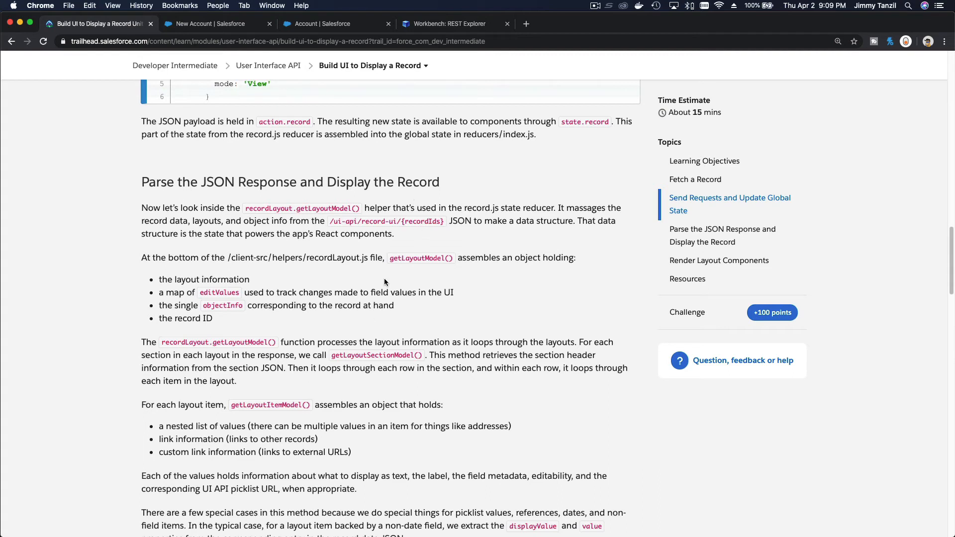
scroll(down, 3)
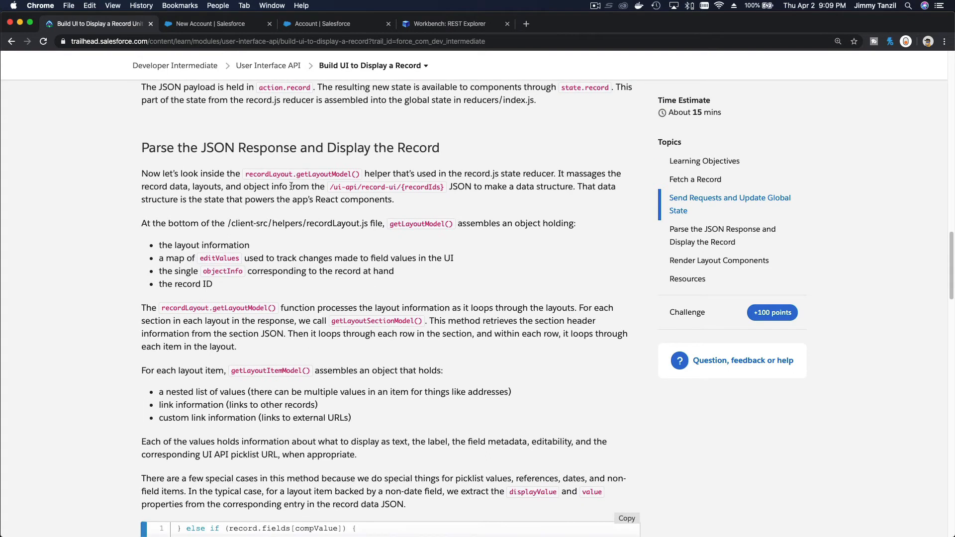
mouse_move(241, 172)
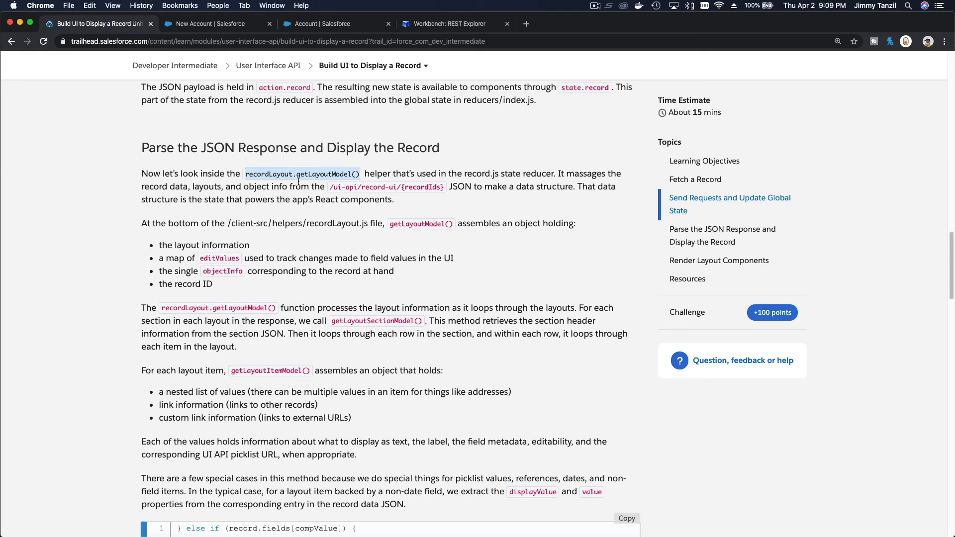
scroll(down, 3)
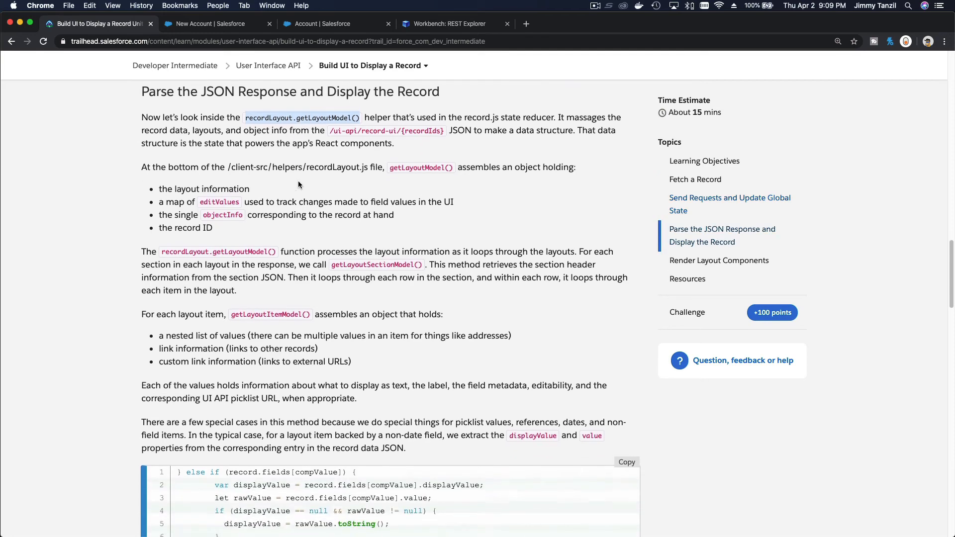
scroll(down, 3)
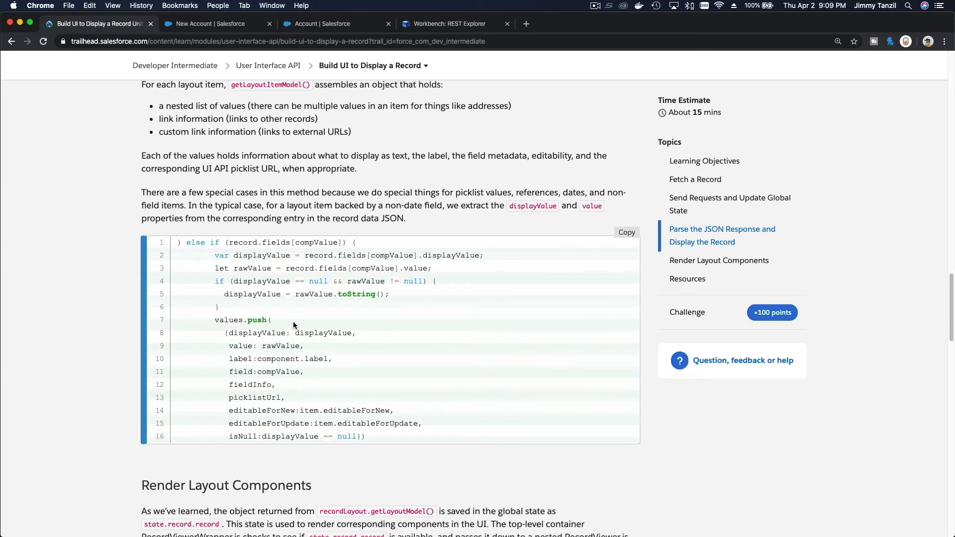
scroll(down, 3)
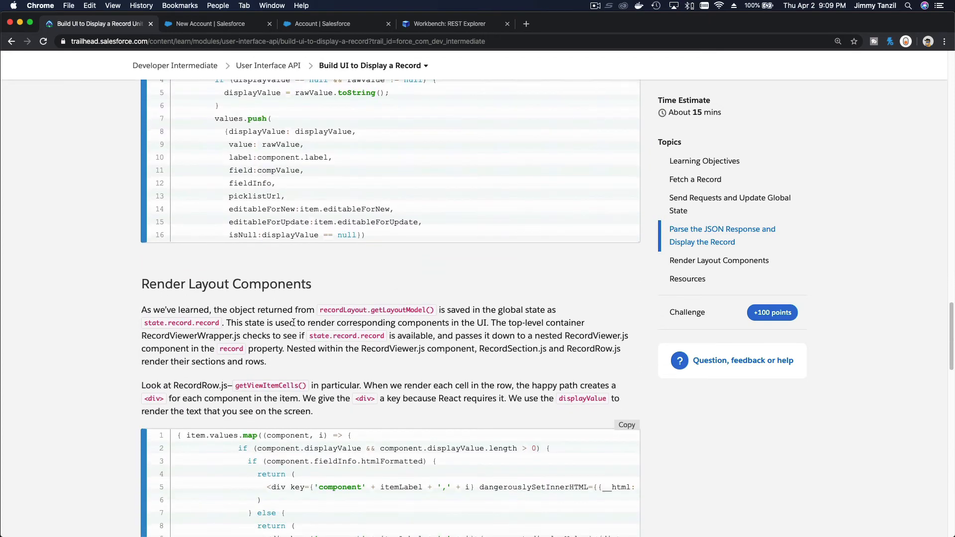
scroll(down, 3)
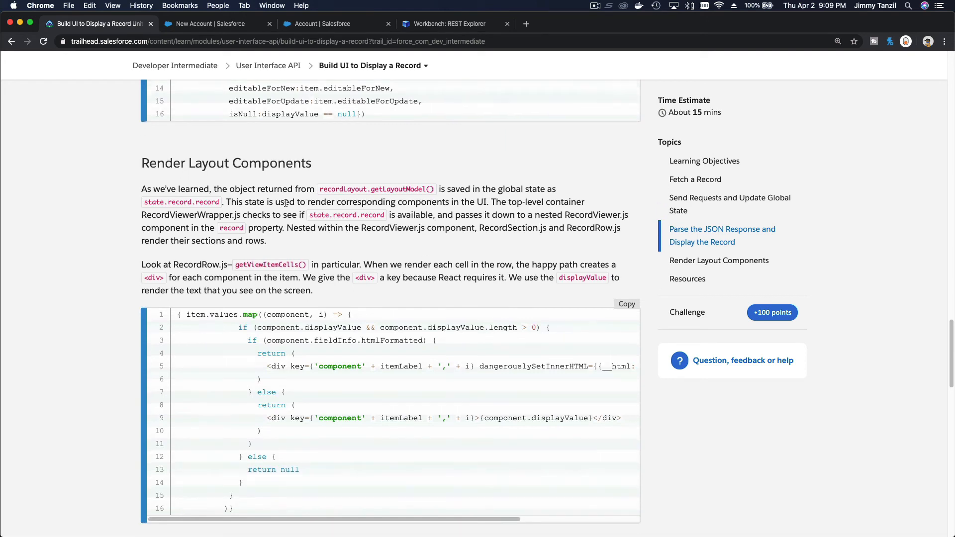
scroll(down, 3)
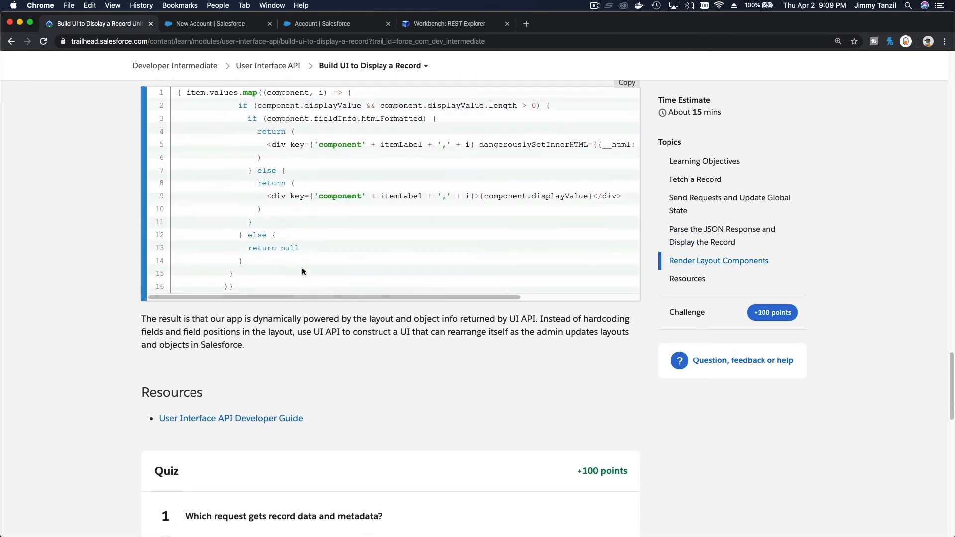
scroll(down, 3)
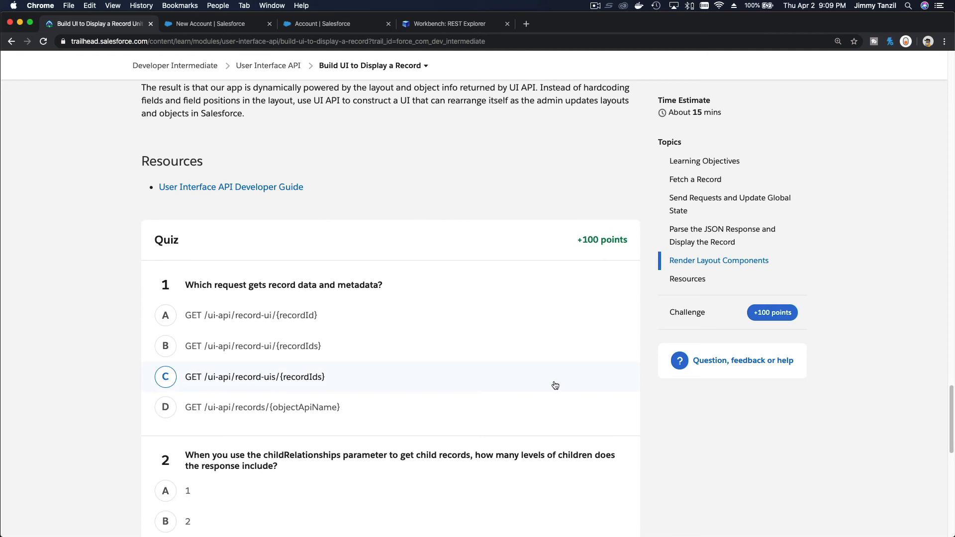
Step: Answer question 1 with the record-ui recordIds request and move on to the next questions
scroll(down, 3)
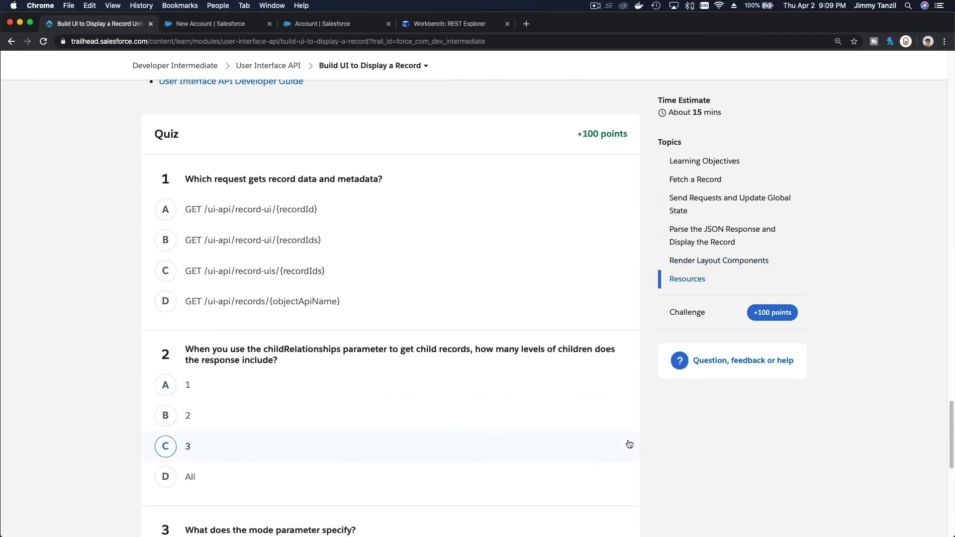
mouse_move(265, 189)
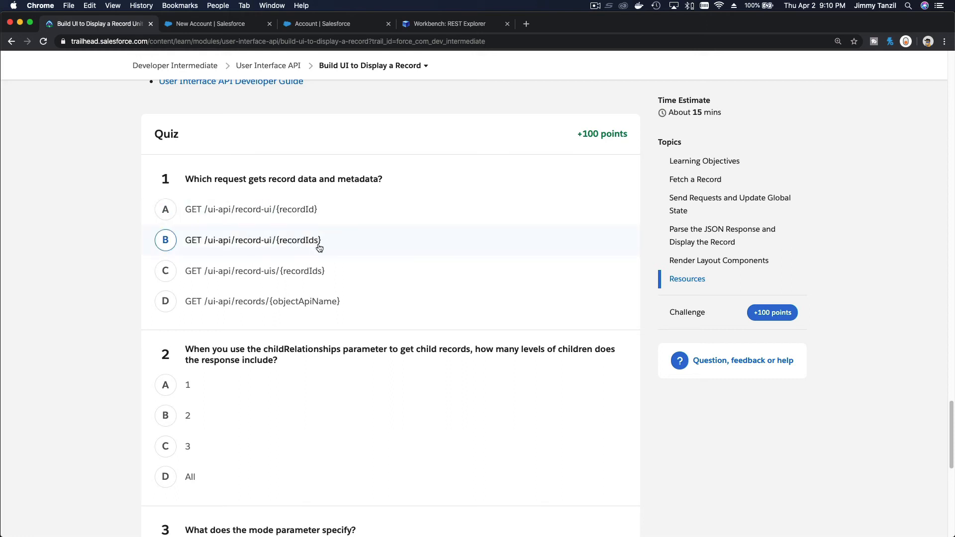
click(165, 239)
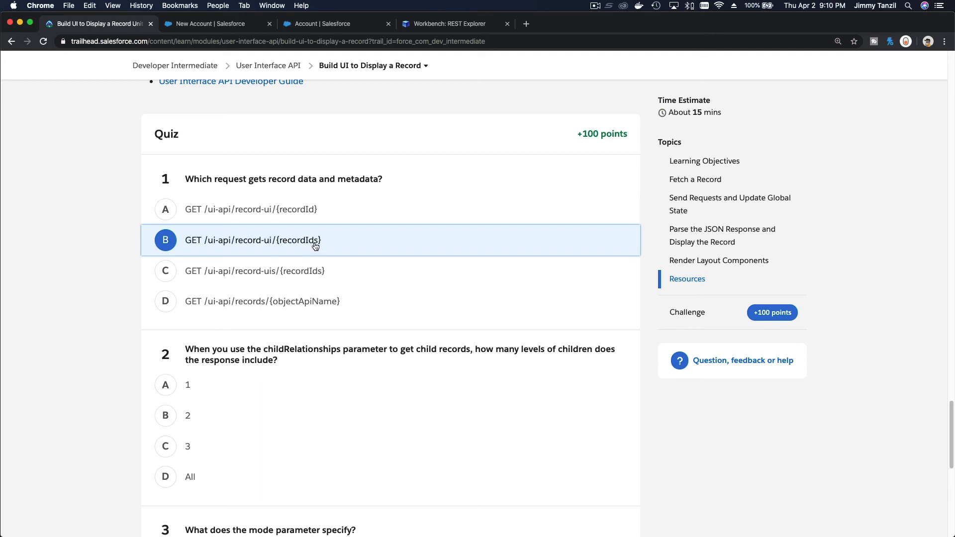
mouse_move(310, 244)
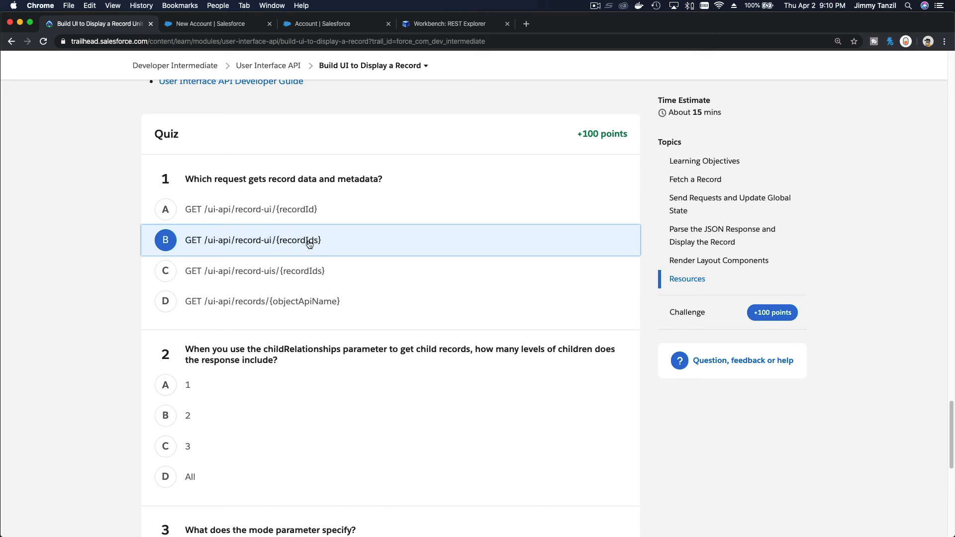
scroll(down, 3)
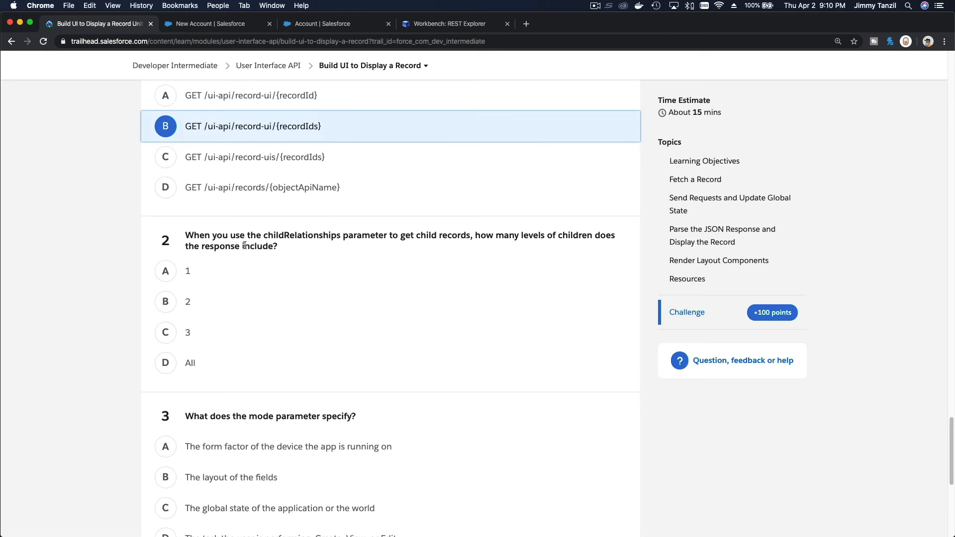
mouse_move(282, 252)
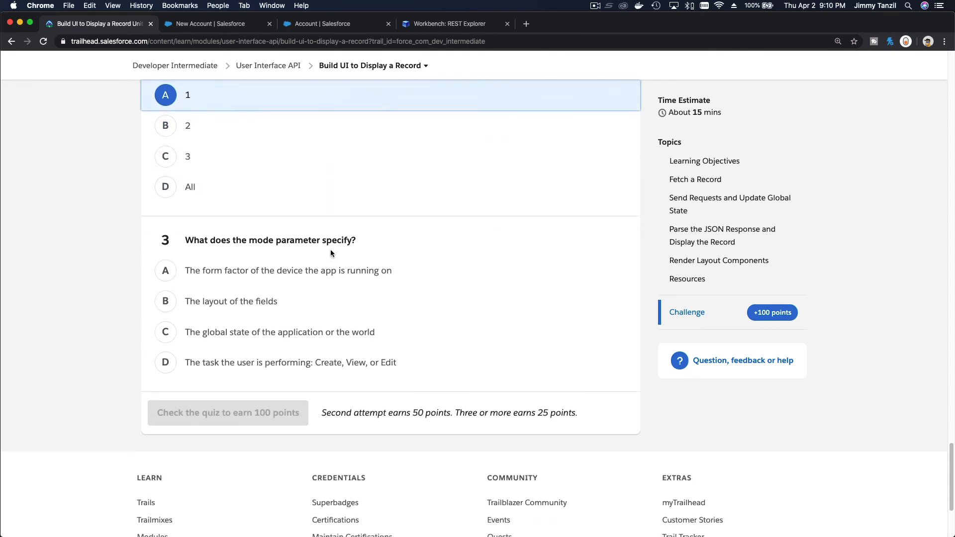
scroll(down, 3)
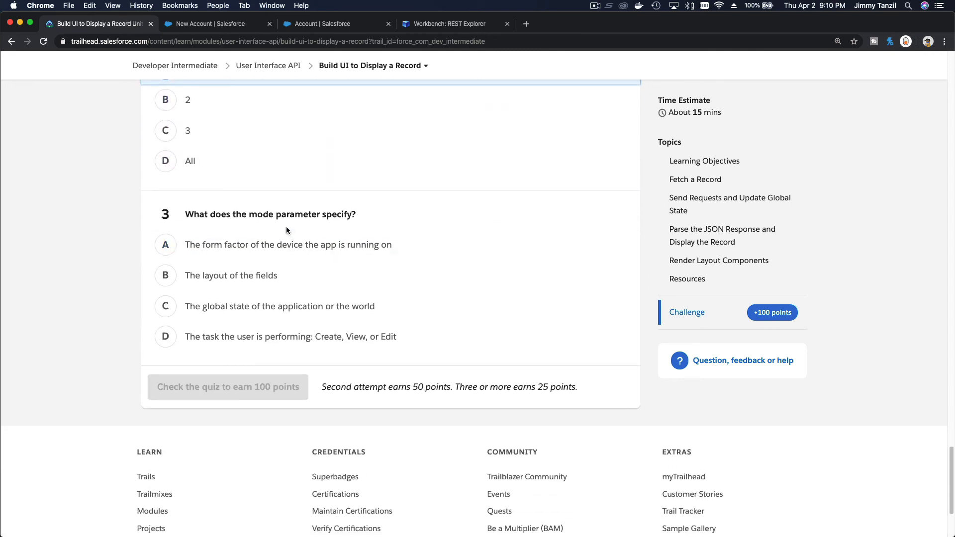
mouse_move(316, 217)
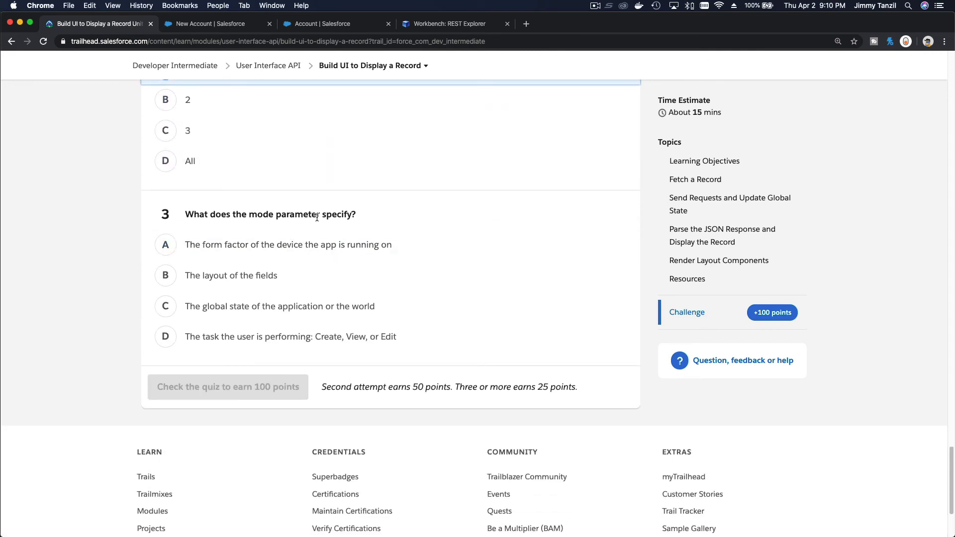
Step: Answer questions 2 and 3, ending with the Create, View, or Edit task, and submit the quiz
click(165, 245)
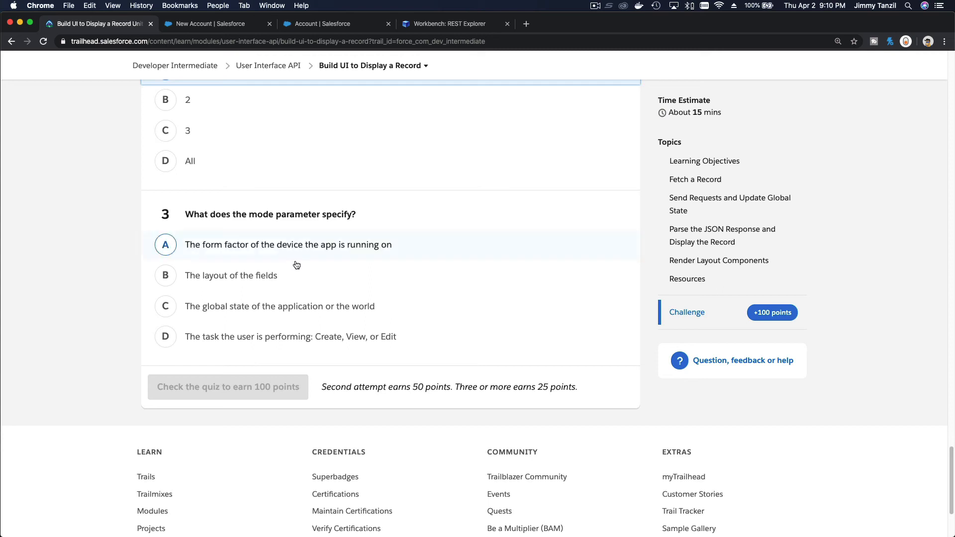
click(166, 337)
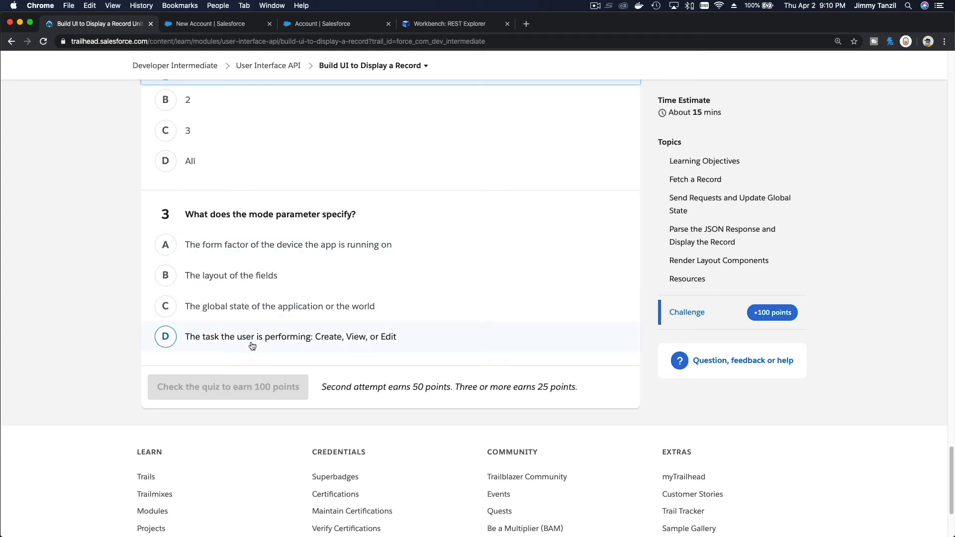
click(165, 337)
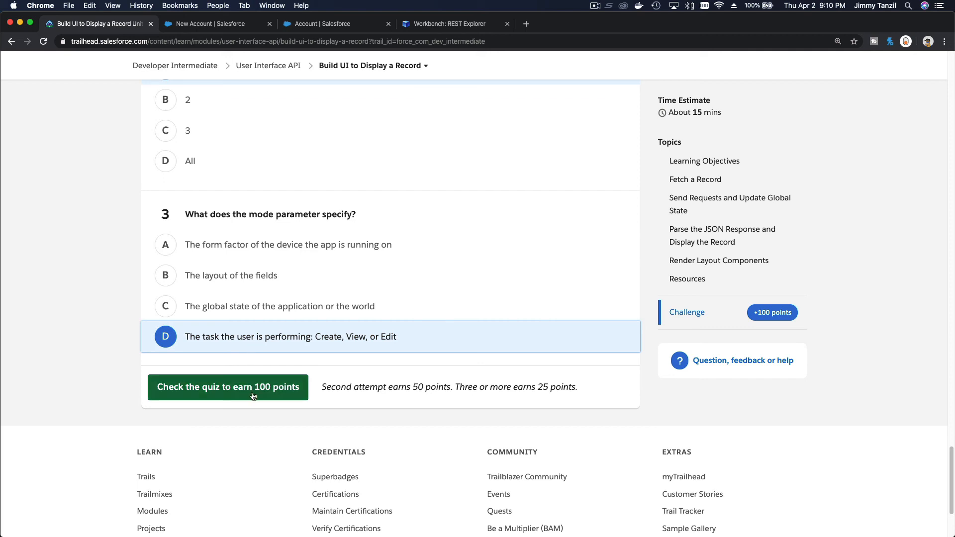
click(226, 387)
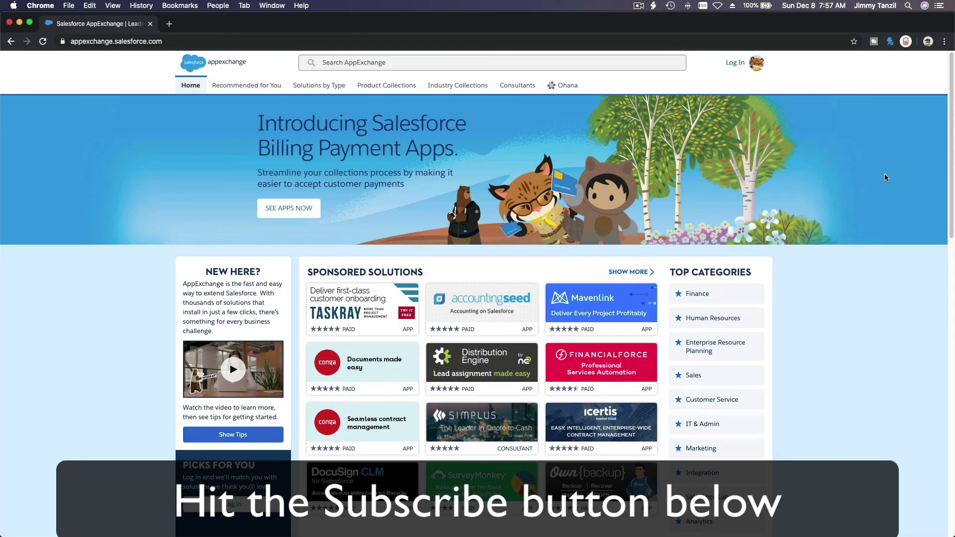
Step: Scroll the AppExchange home page to the Commerce Cloud and Trending Now listings
scroll(down, 3)
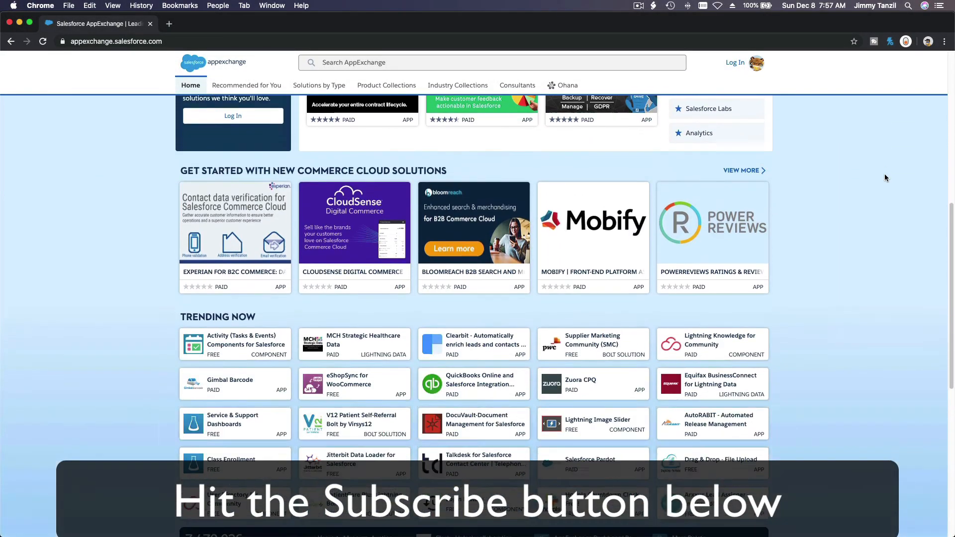